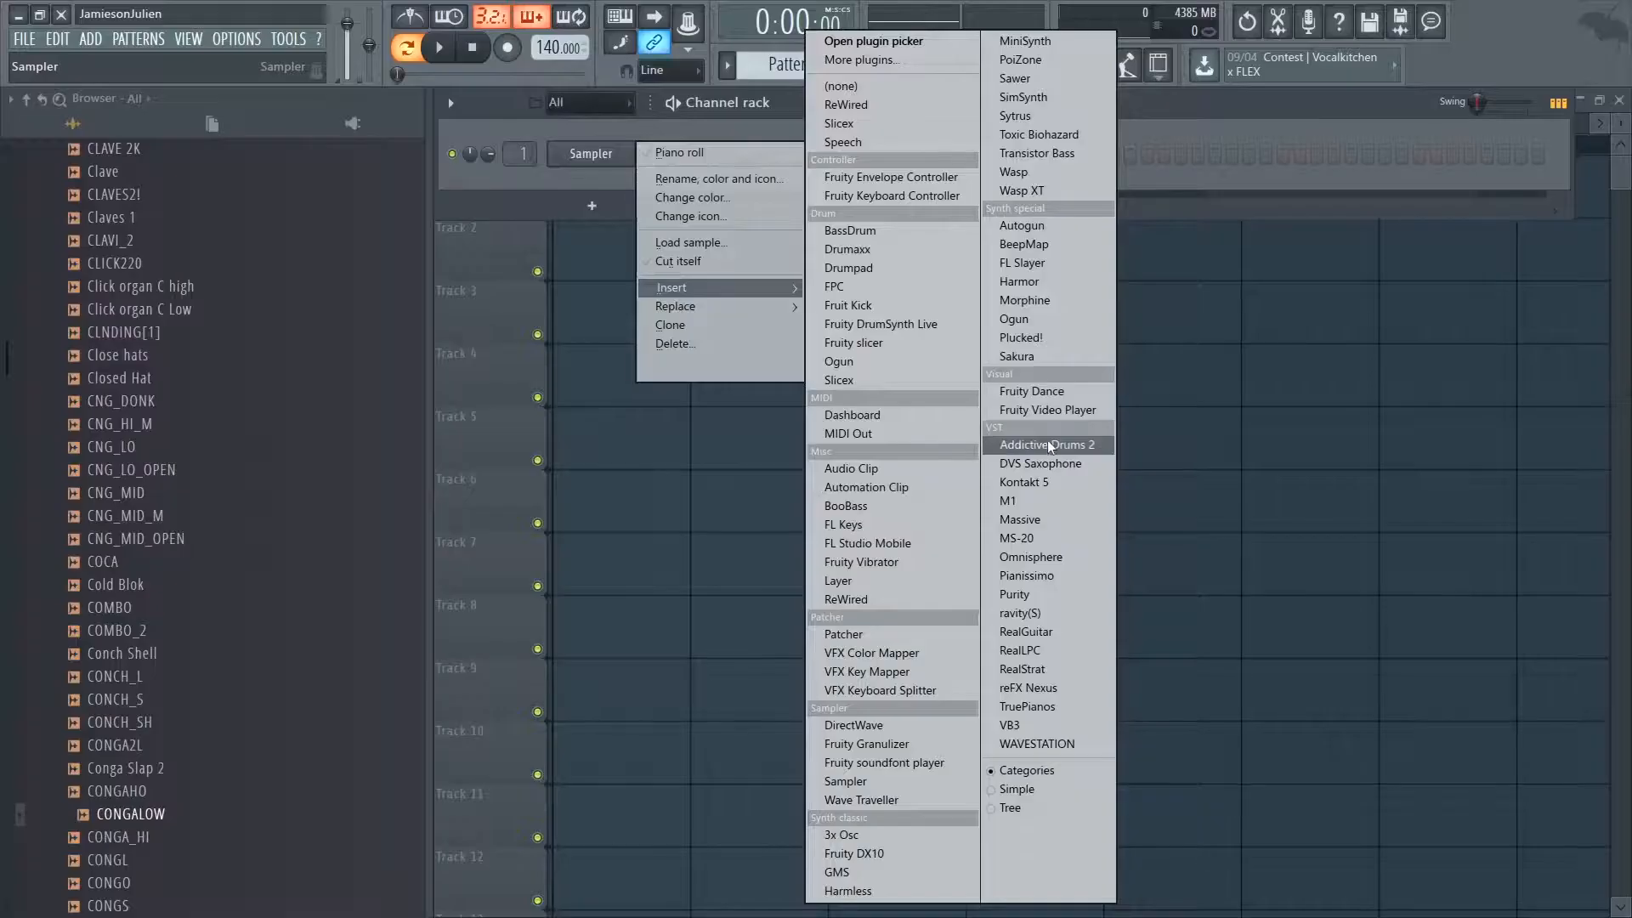
- Load Addictive Drums 2 into the channel rack from the VST insert list
click(1047, 445)
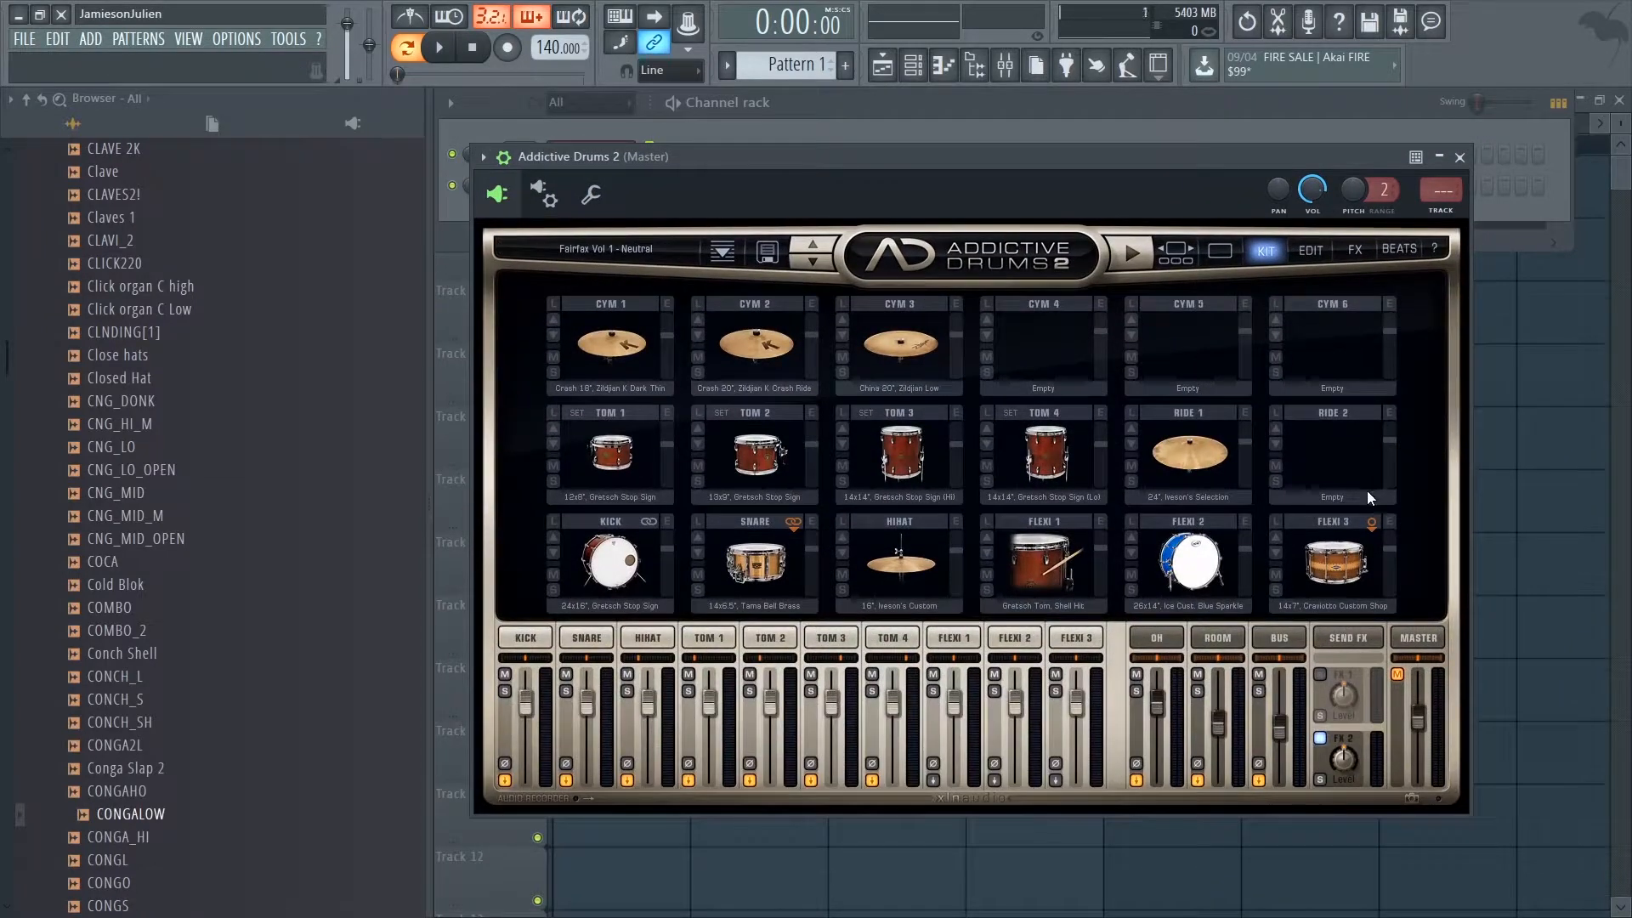
mouse_move(1437, 380)
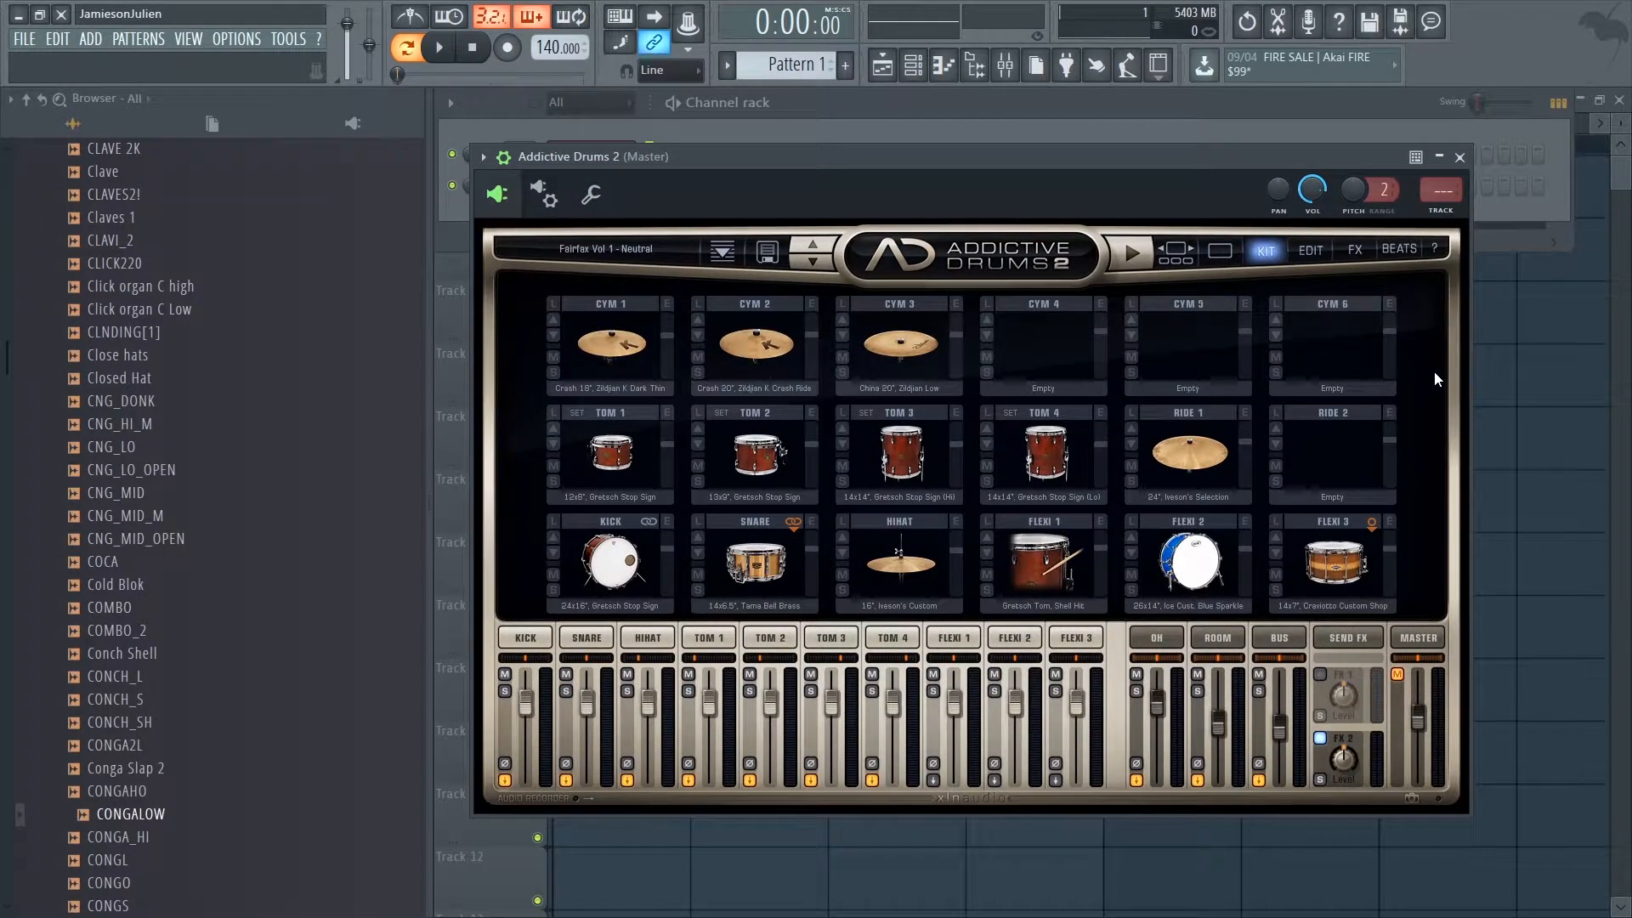
click(1309, 249)
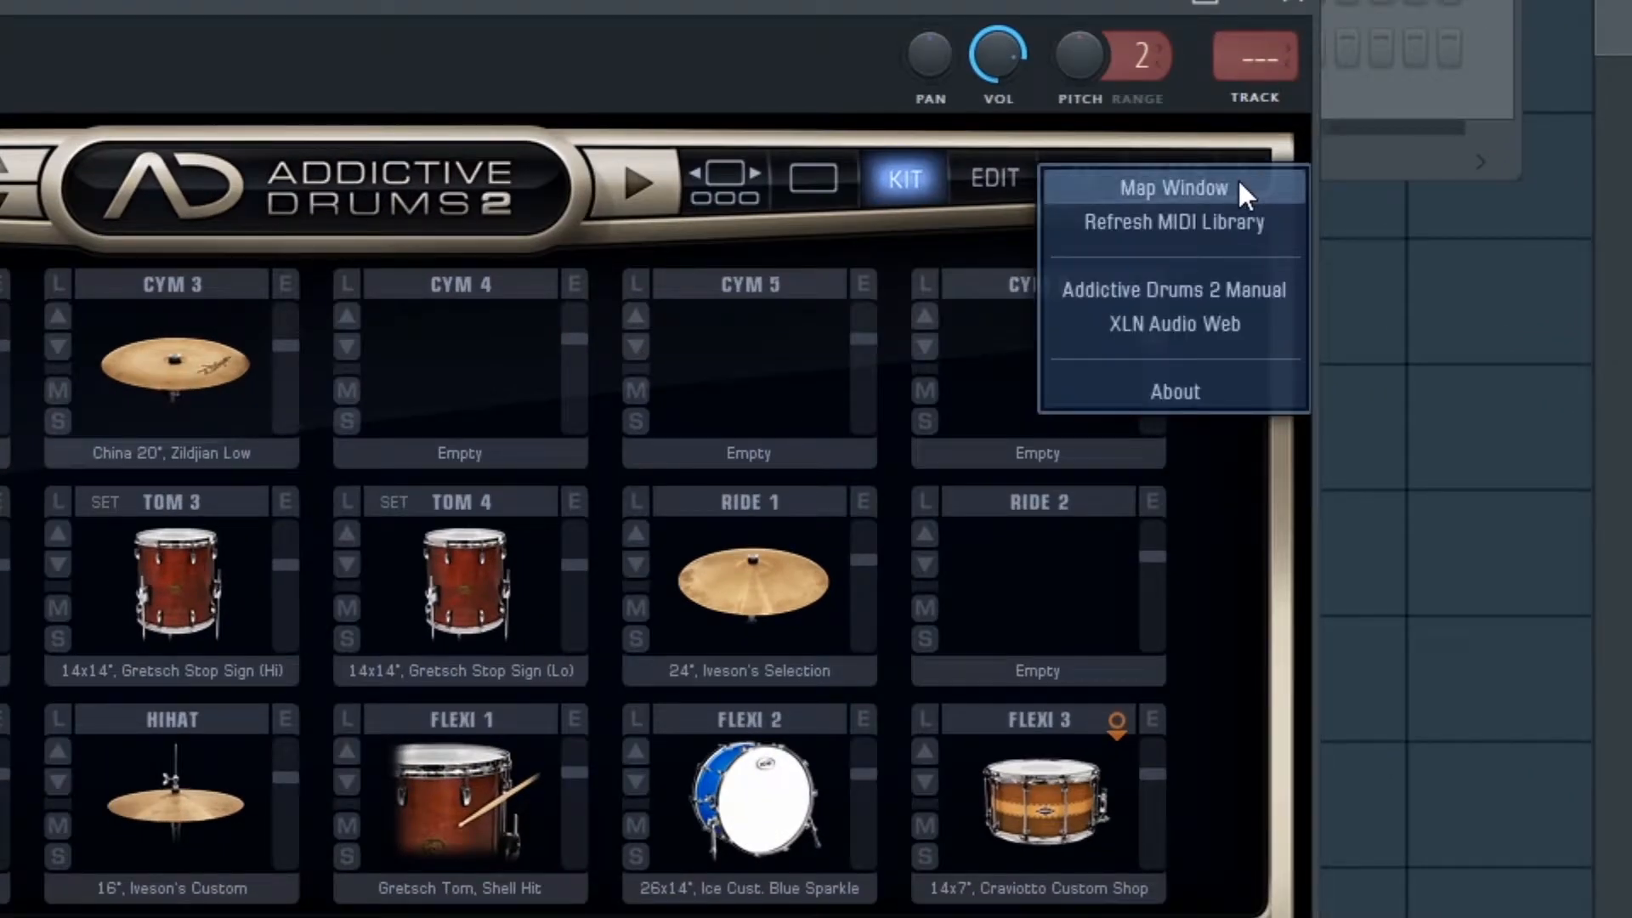
click(1173, 189)
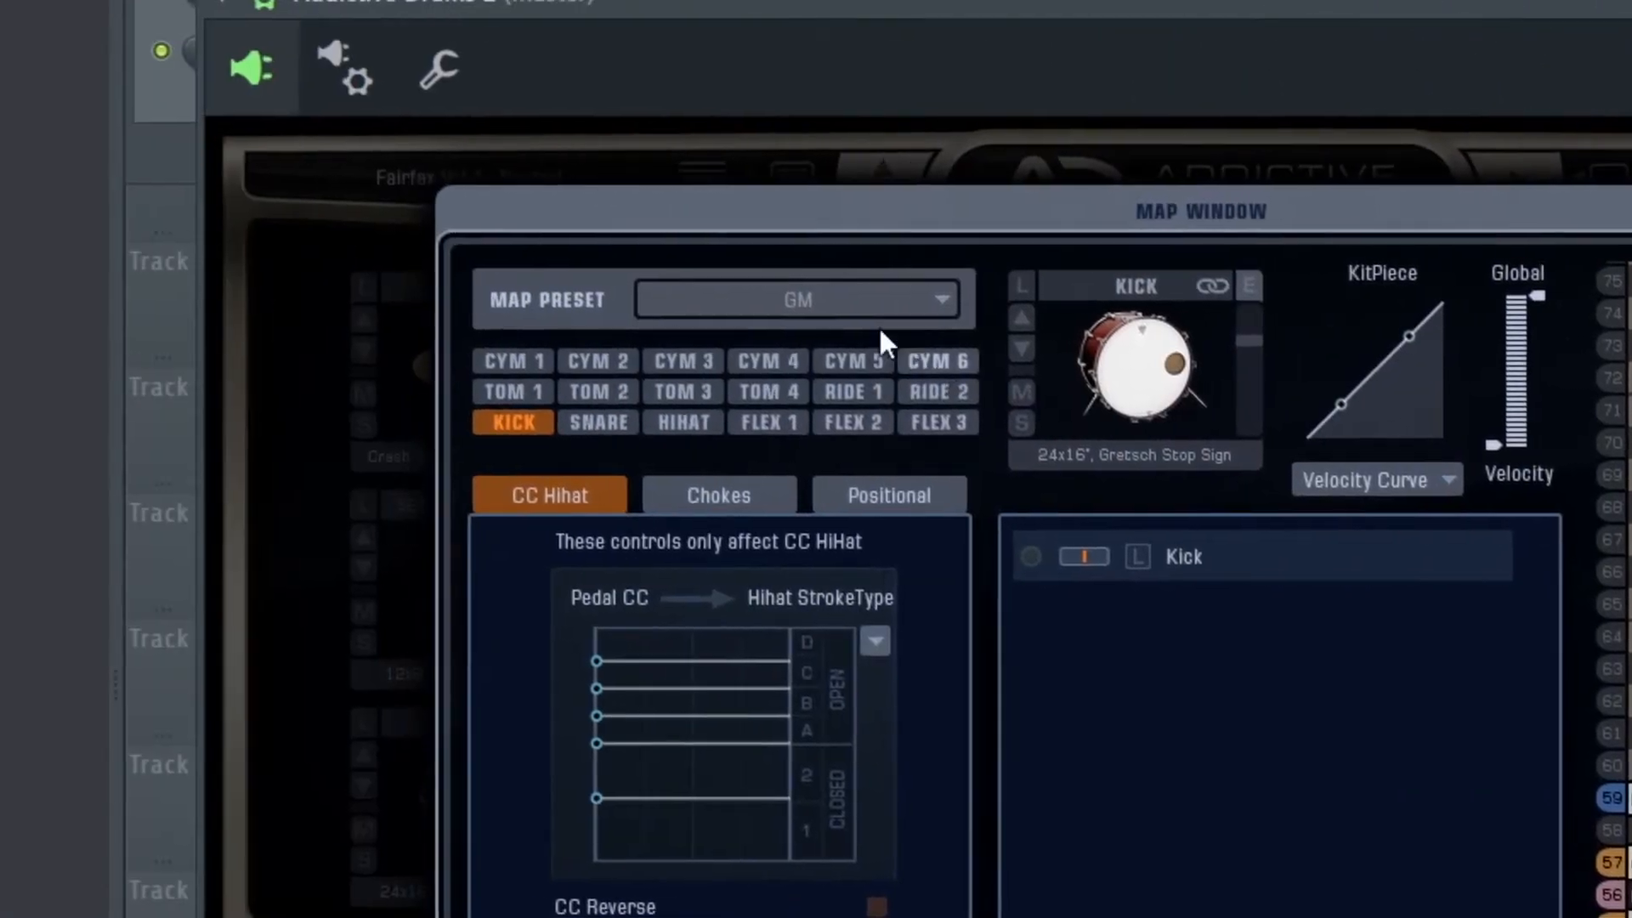
click(796, 300)
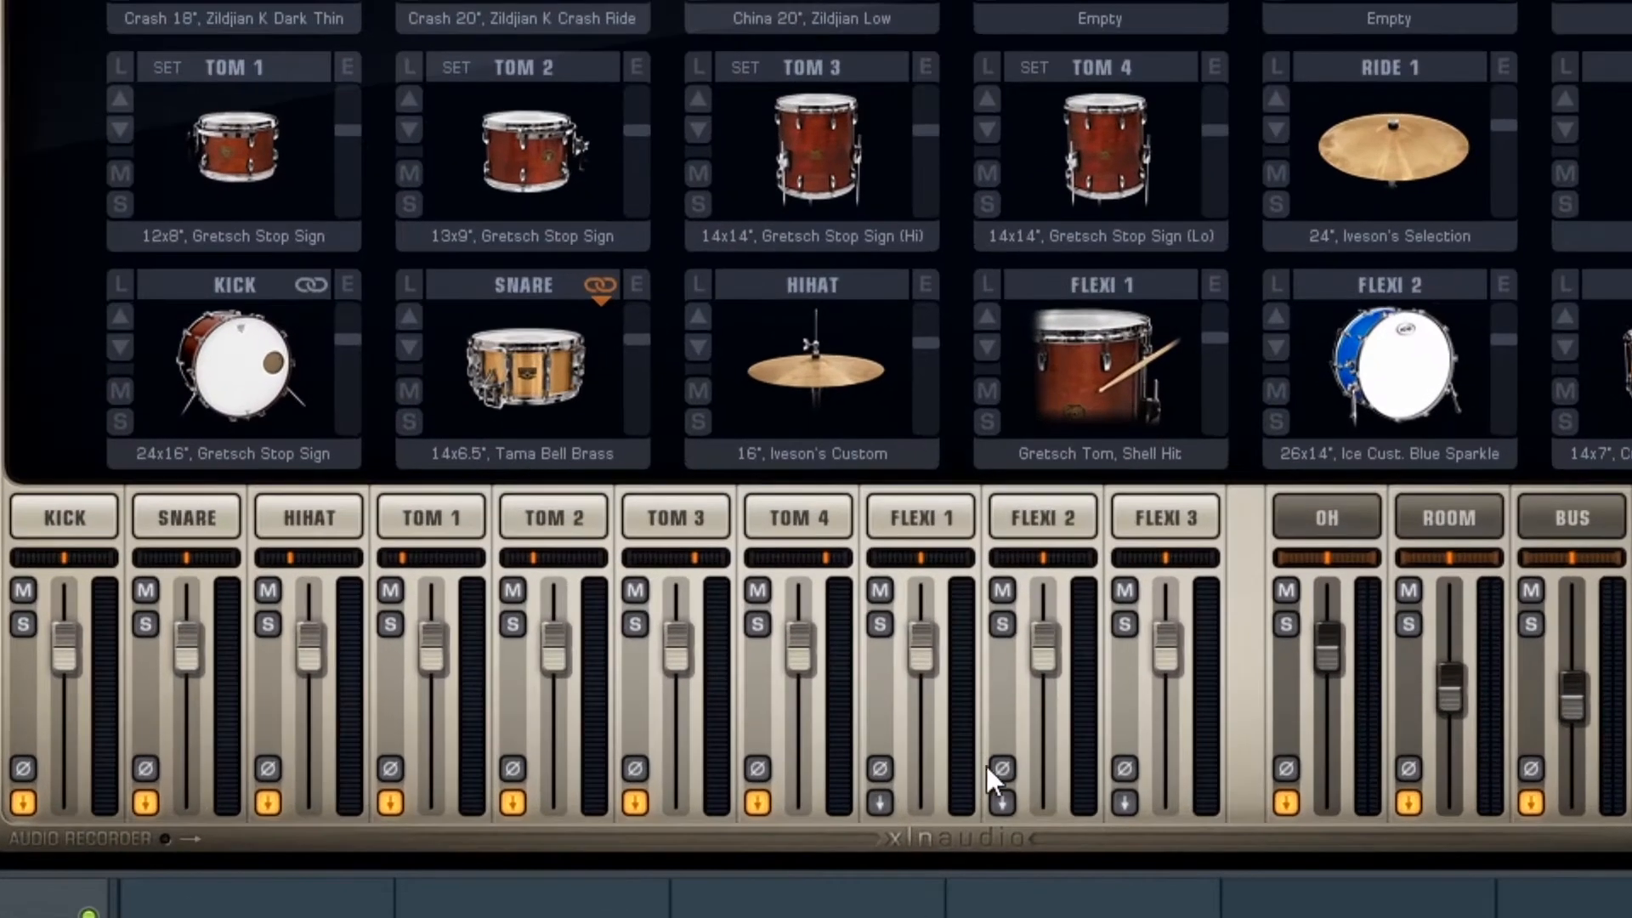
mouse_move(31, 822)
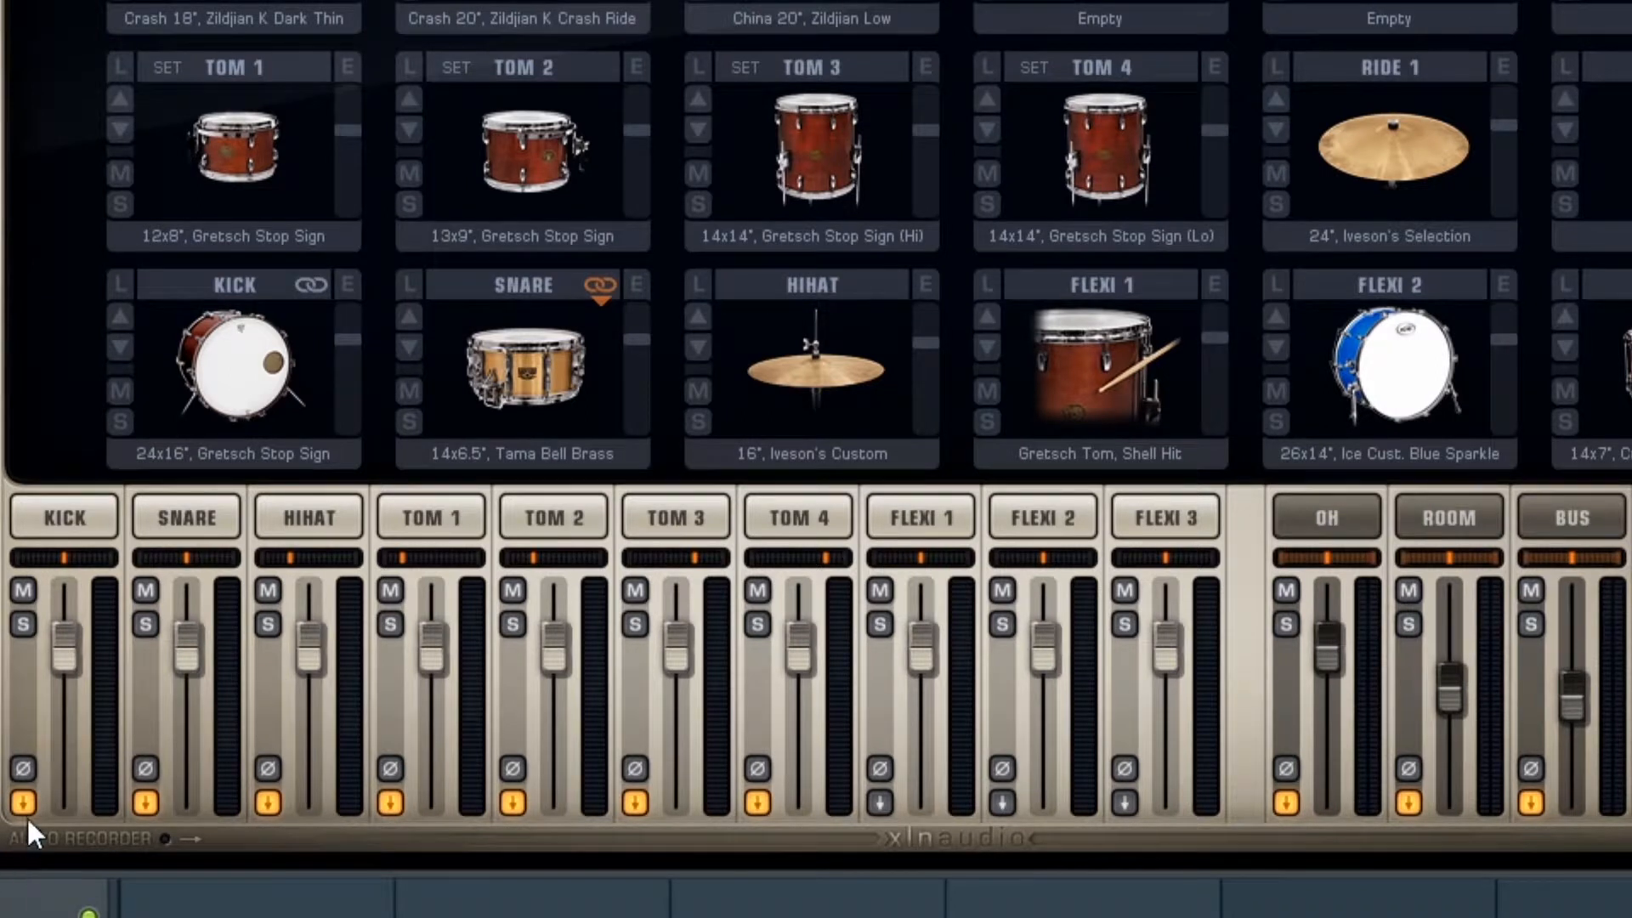
mouse_move(235, 562)
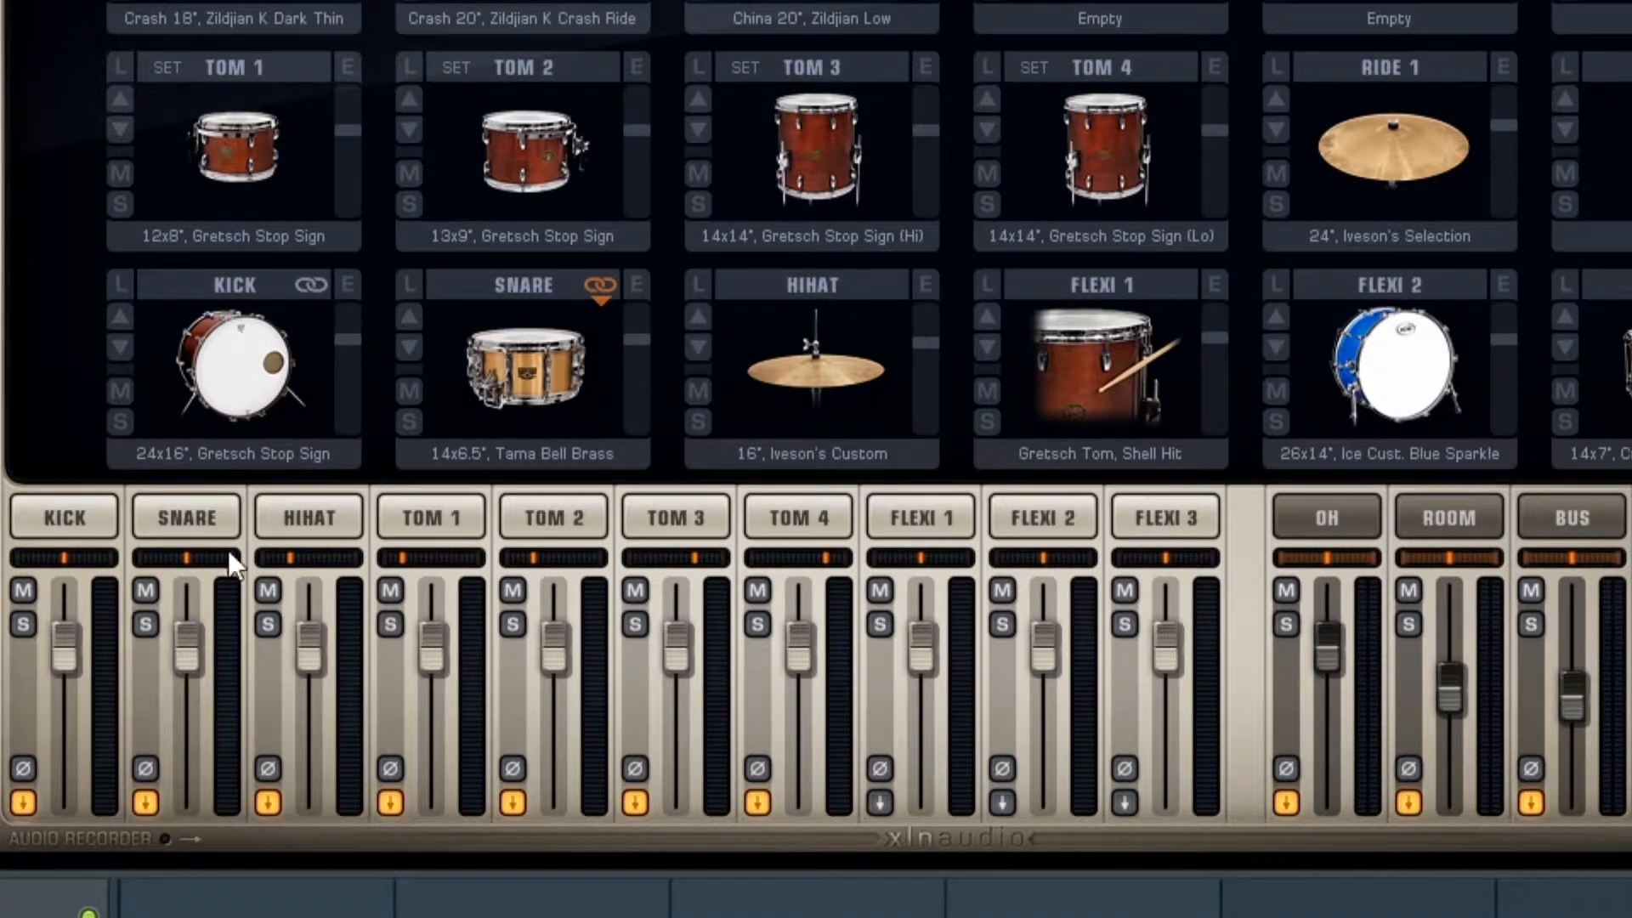
- Route the Addictive Drums 2 kick channel to 'Separate out', leaving Flexi channels unchanged
click(23, 802)
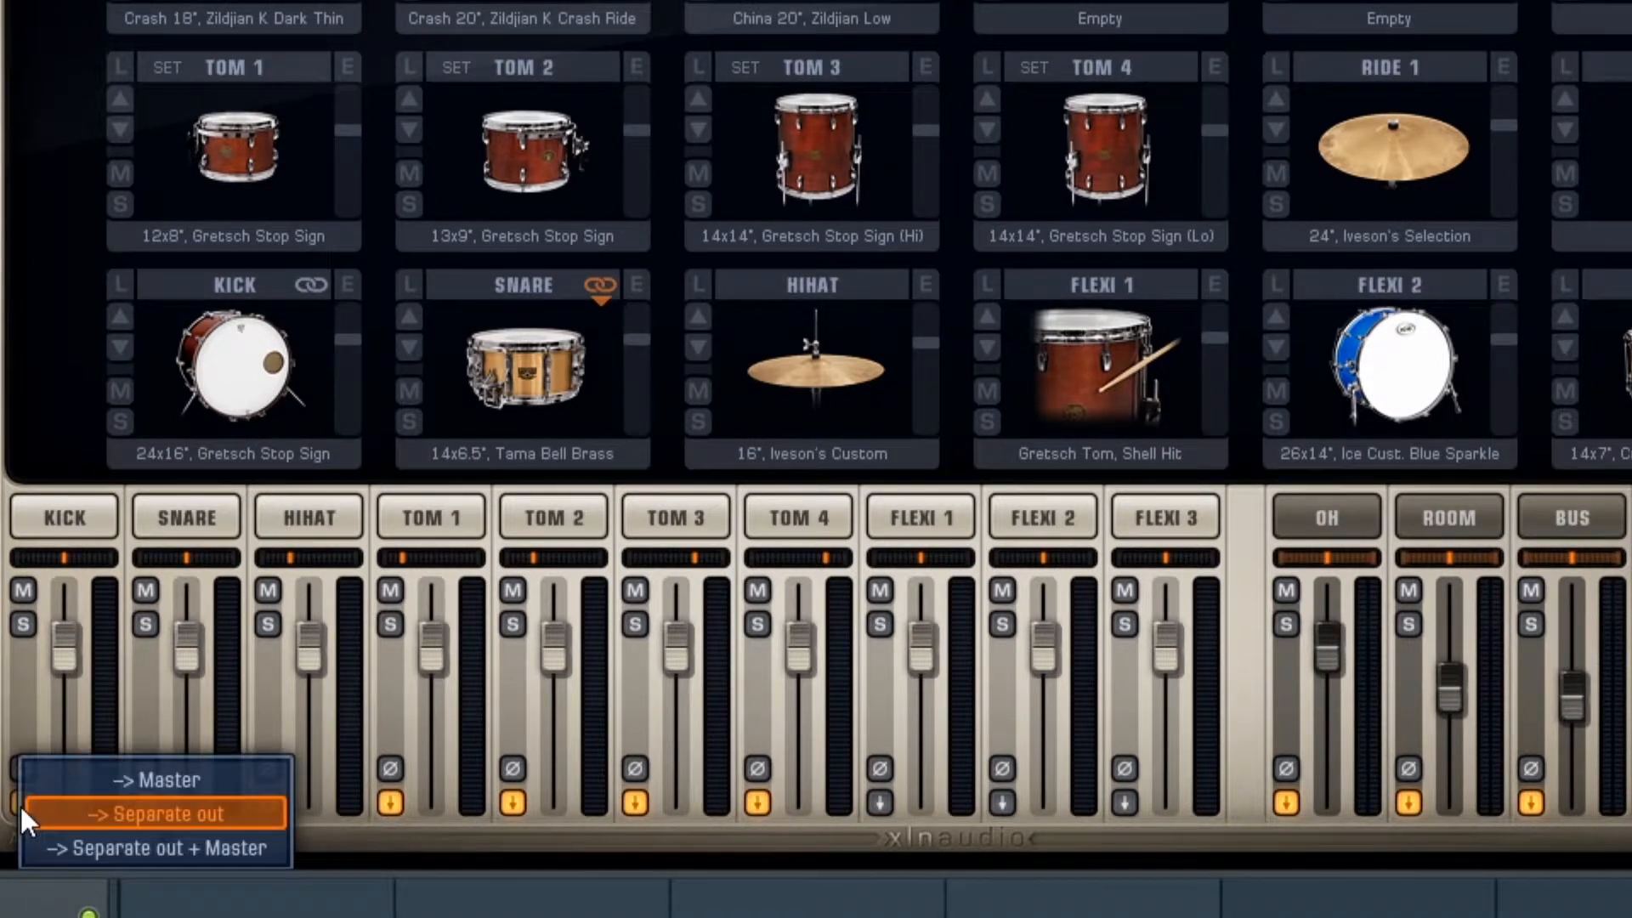
mouse_move(135, 778)
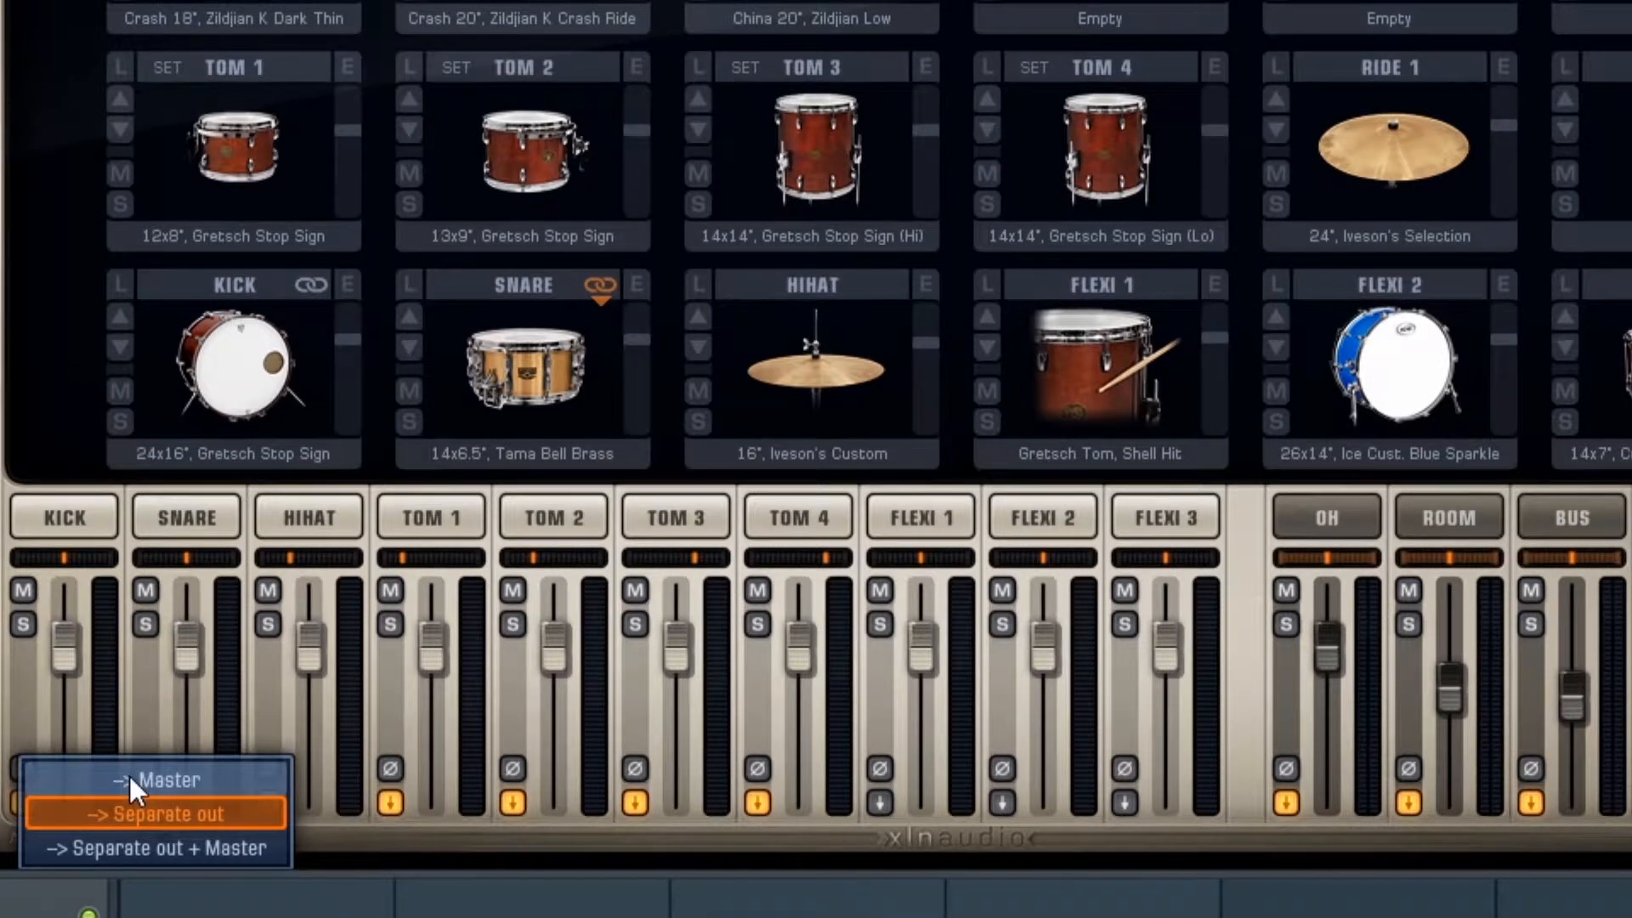
mouse_move(68, 805)
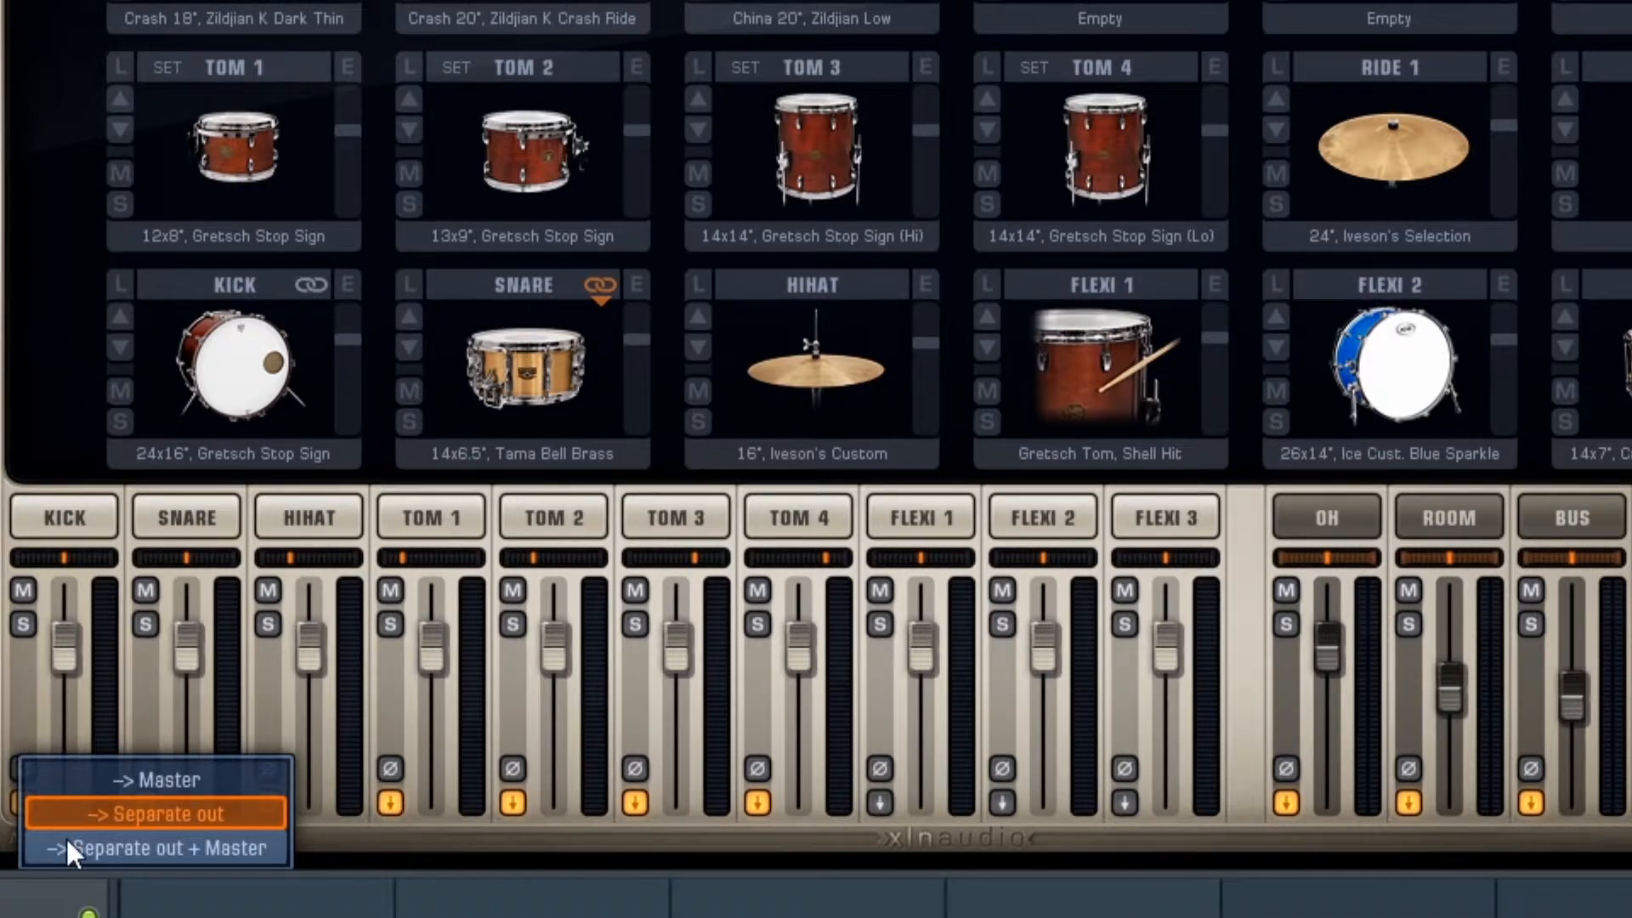
mouse_move(185, 828)
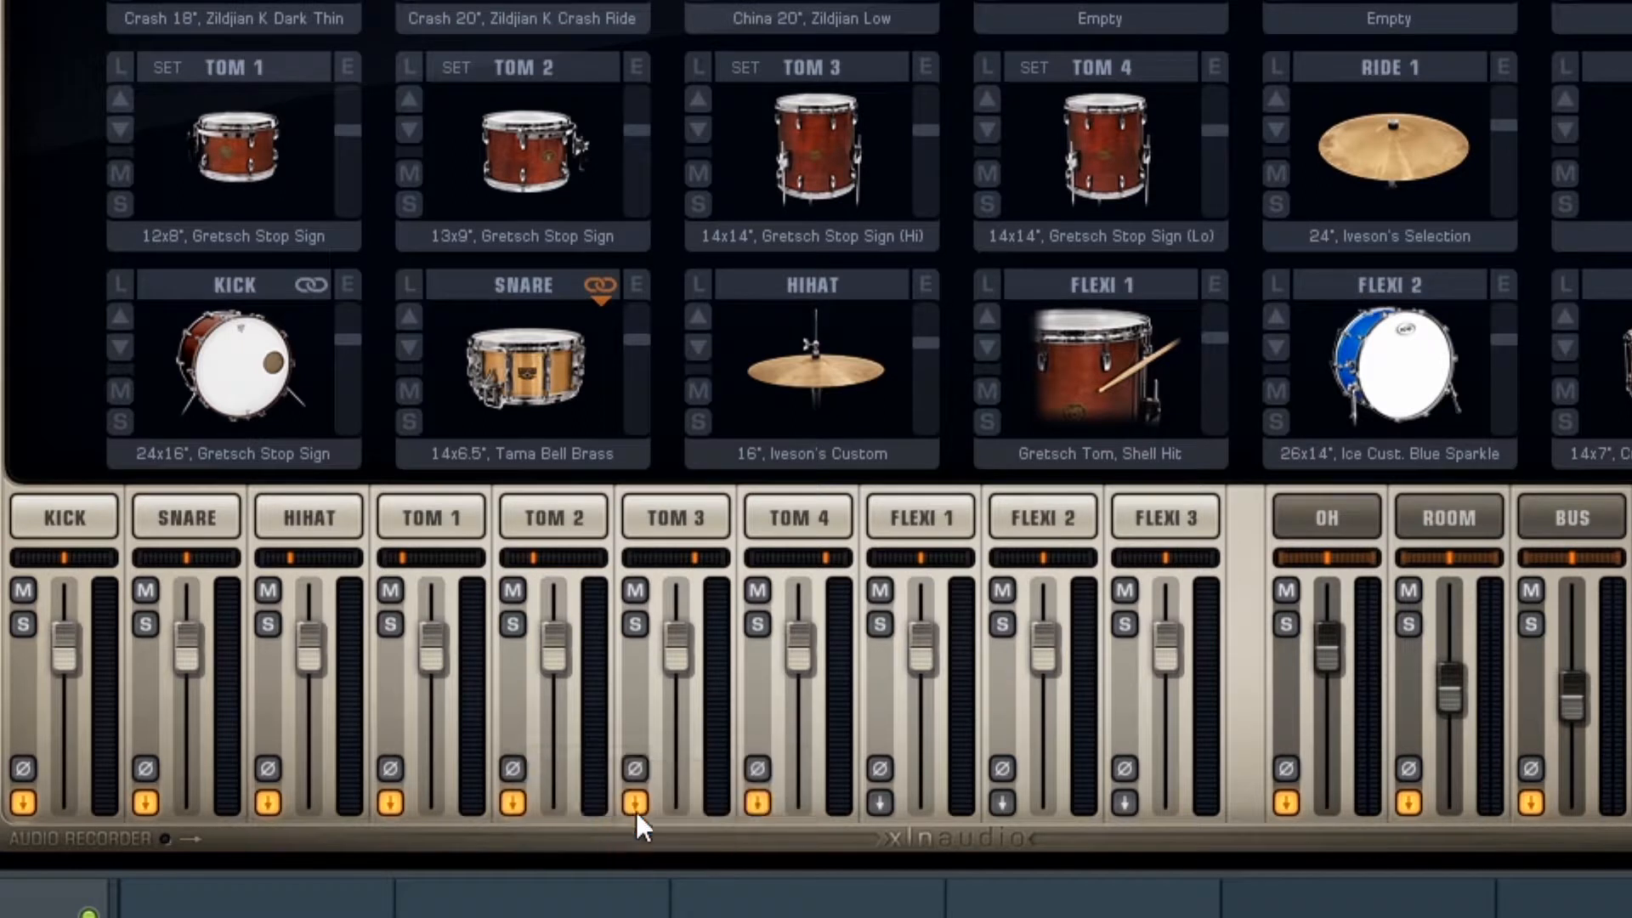
scroll(right, 3)
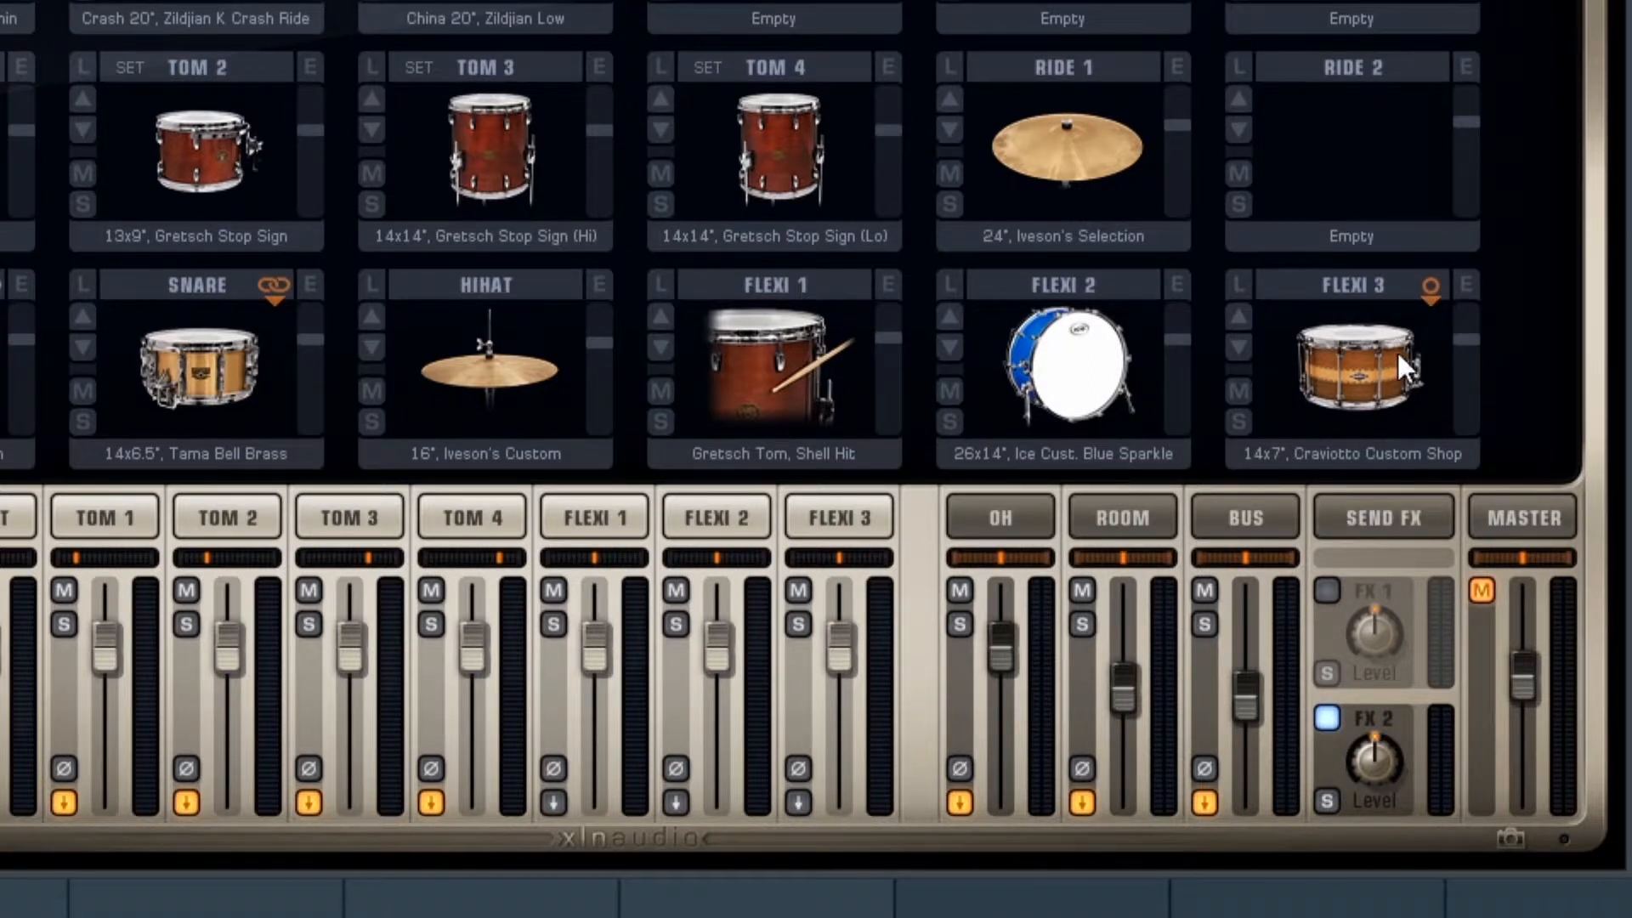
mouse_move(1432, 812)
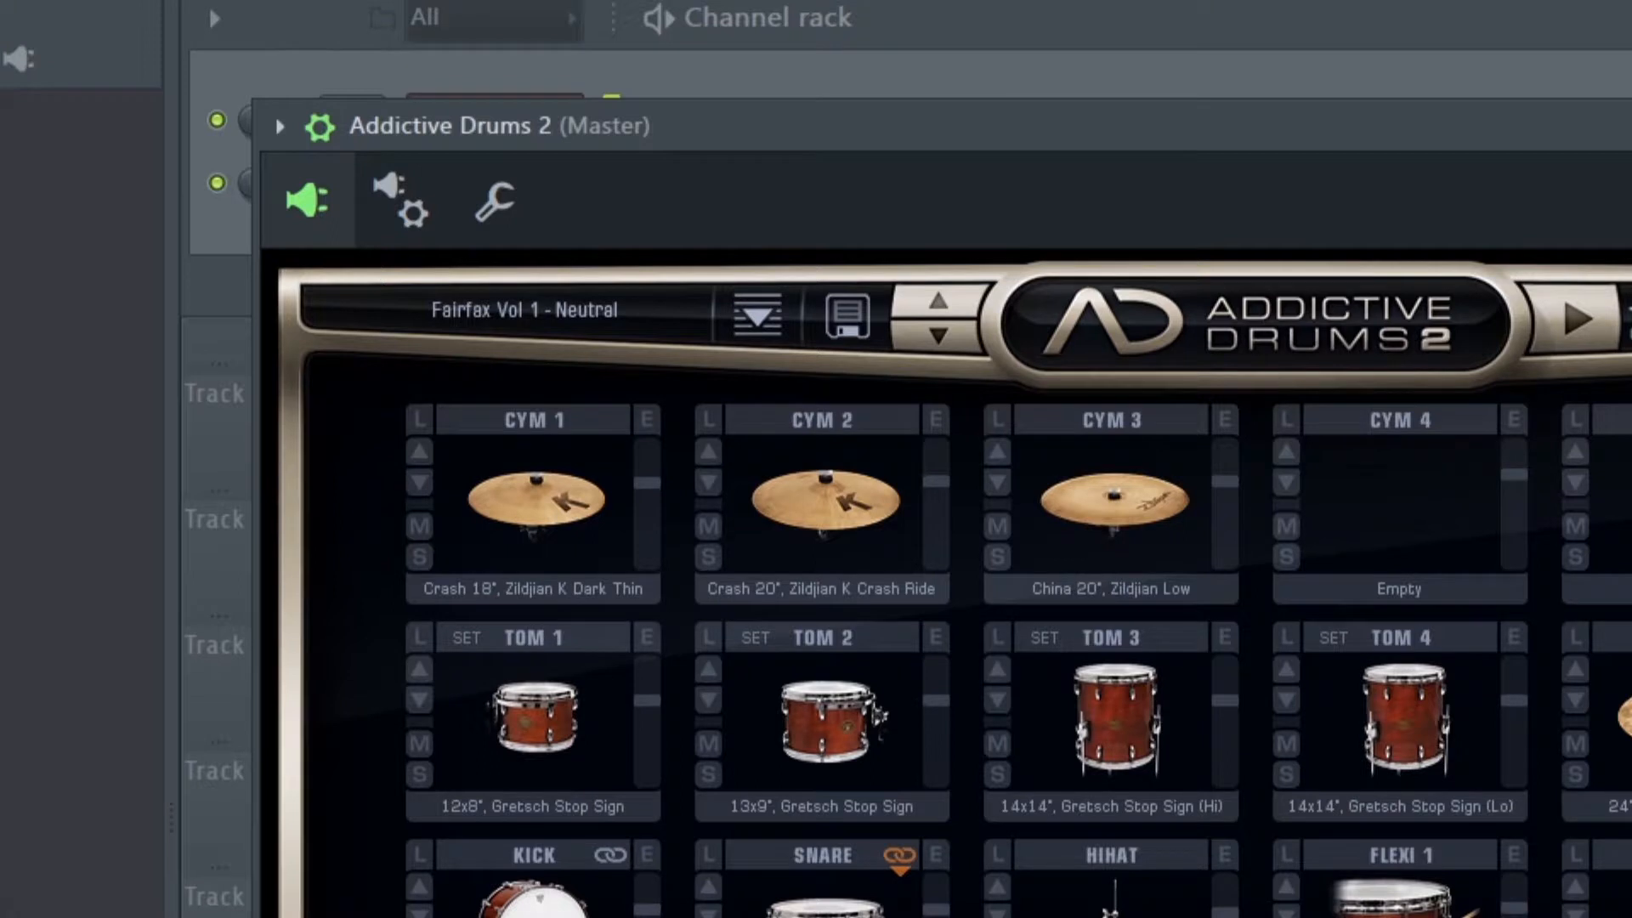
mouse_move(354, 167)
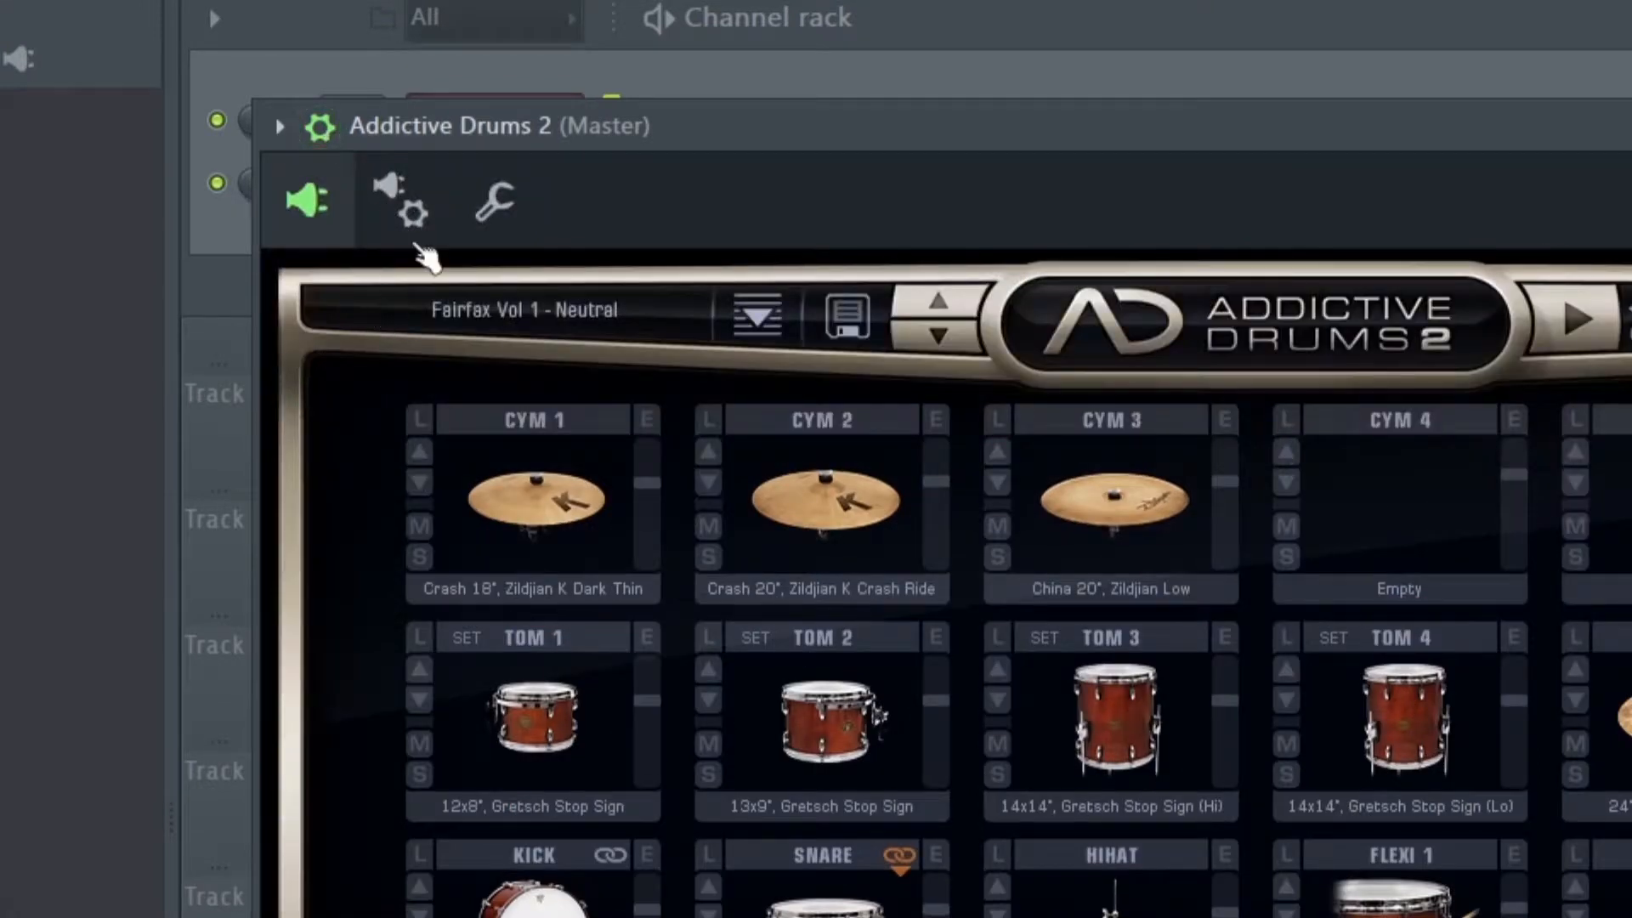
- Map wrapper Processing outputs: Snare 1, HiHat 2, Toms 3, Overhead 4, Room 5, Bus 6
click(403, 200)
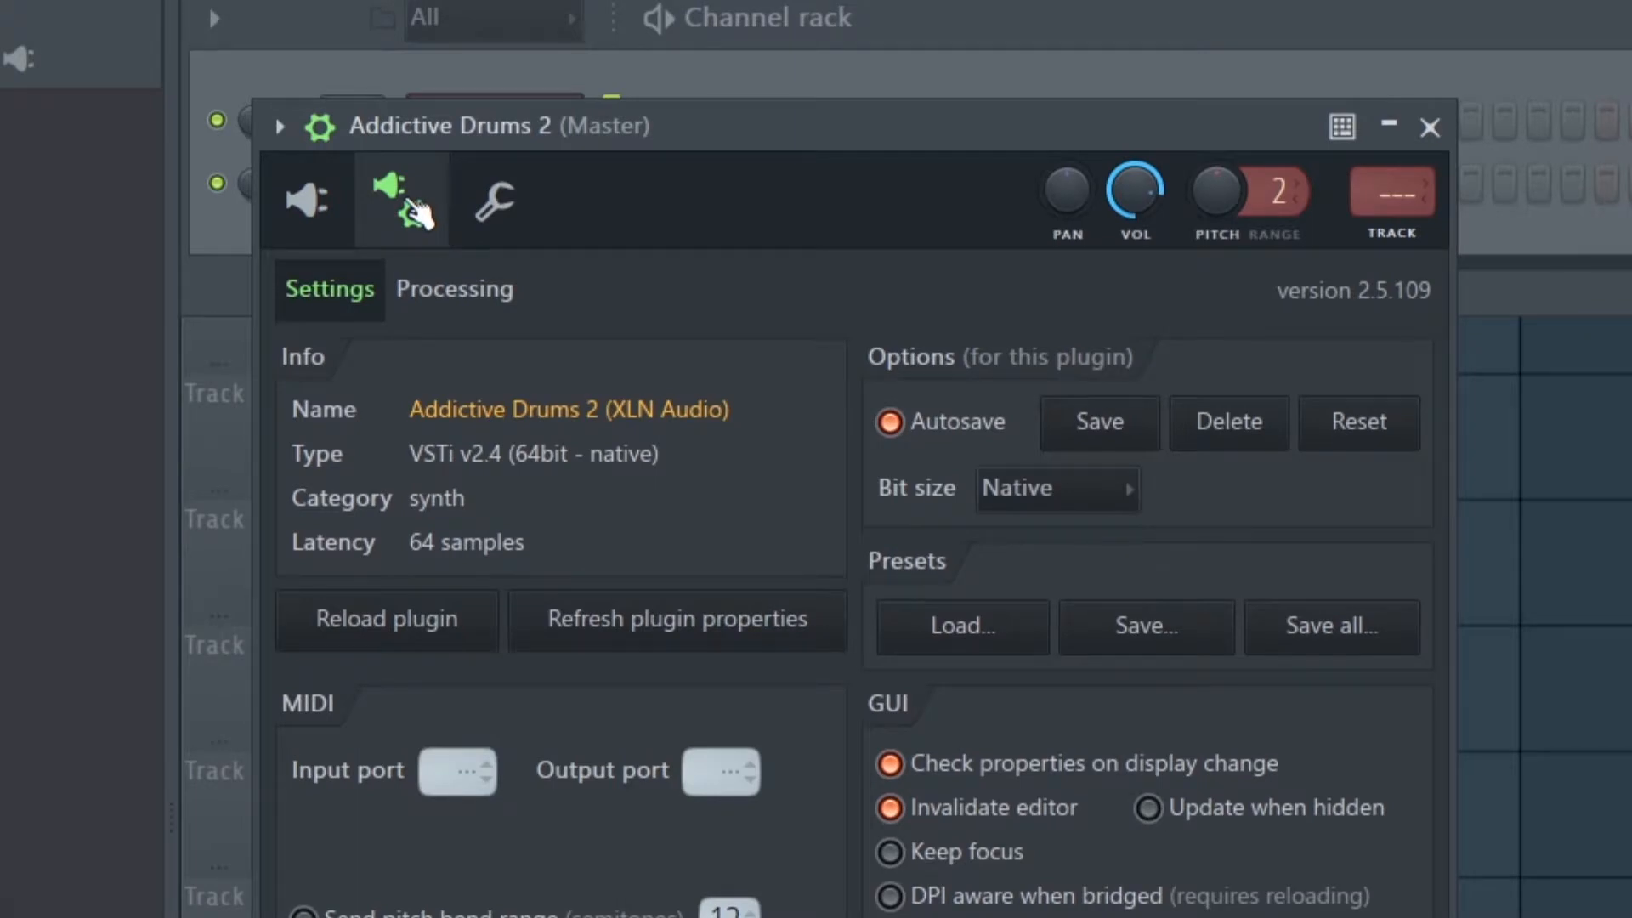
click(454, 288)
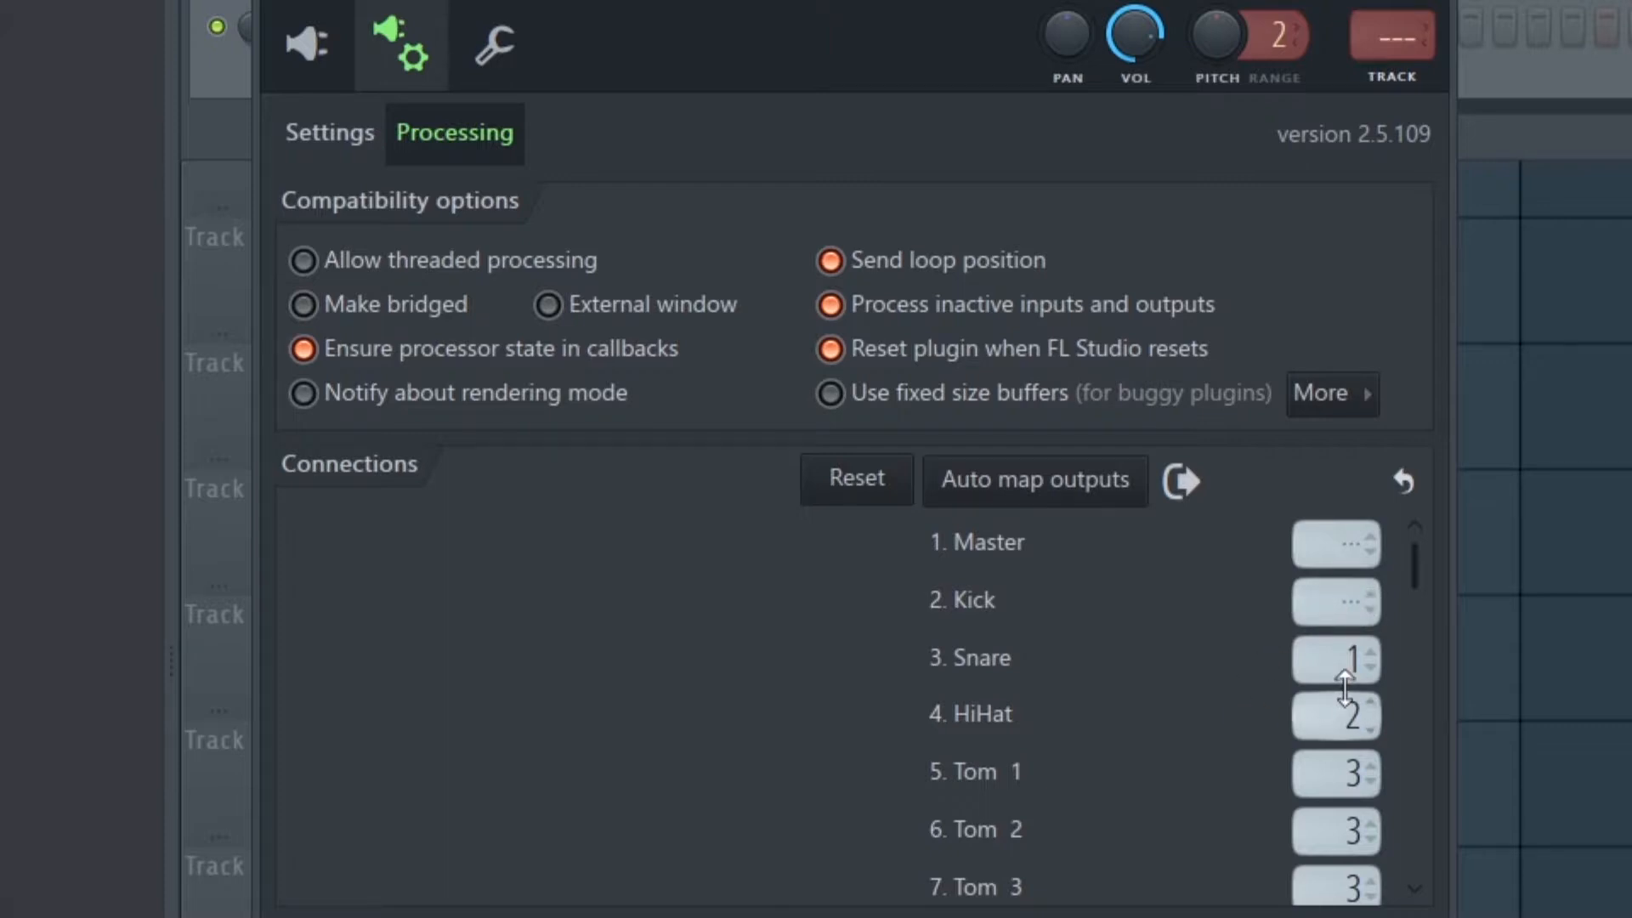
mouse_move(1290, 817)
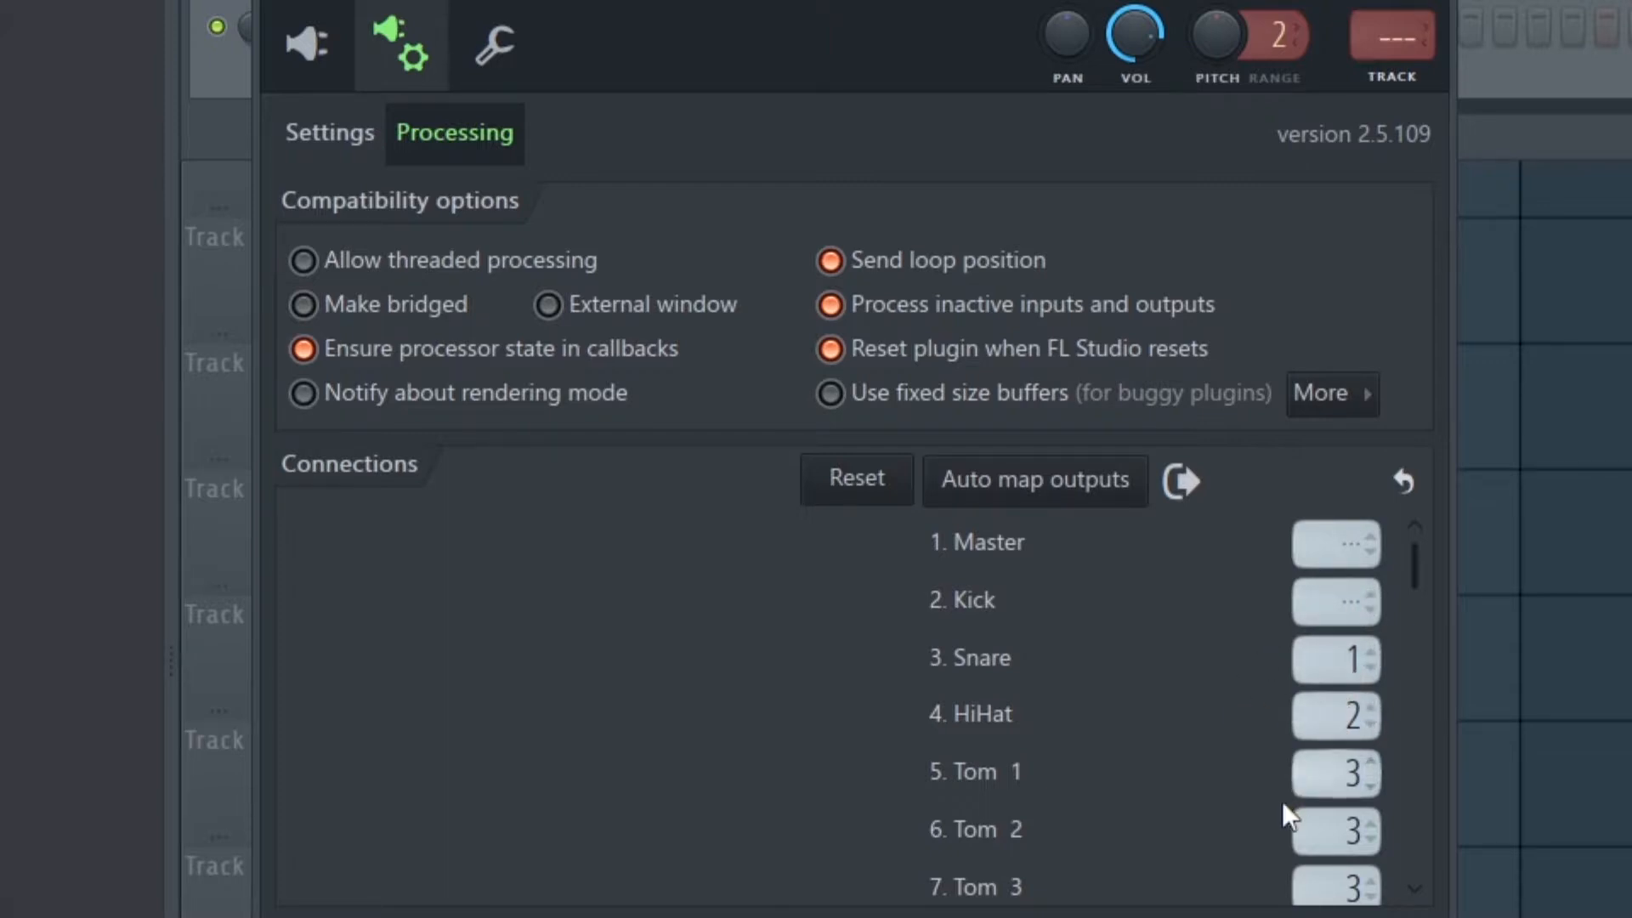
scroll(down, 3)
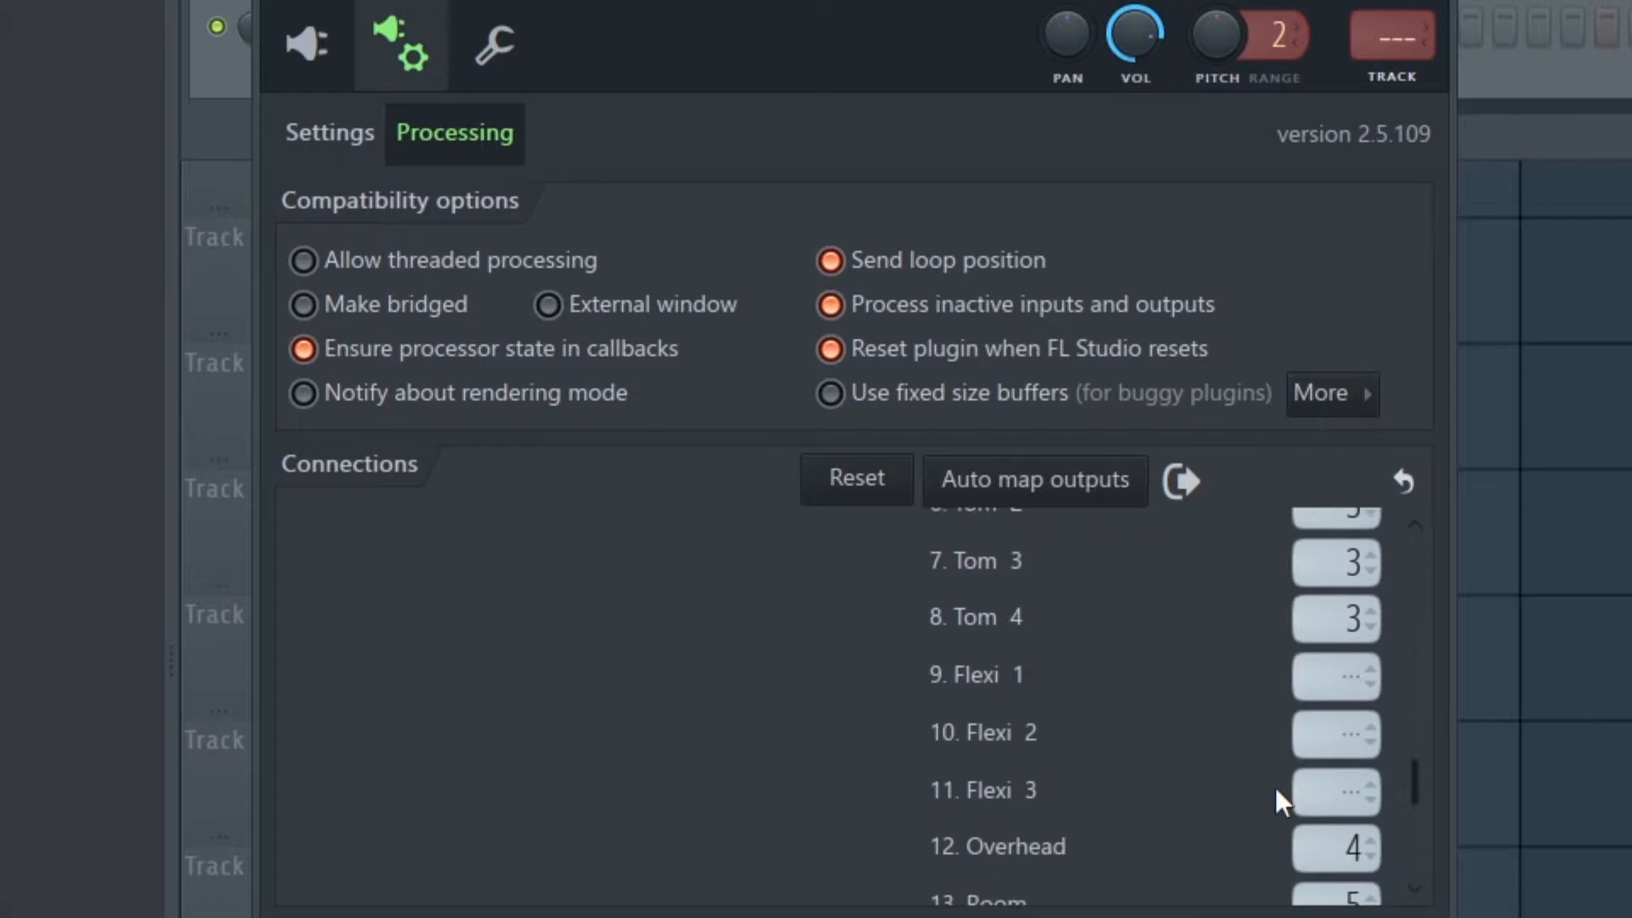
scroll(down, 3)
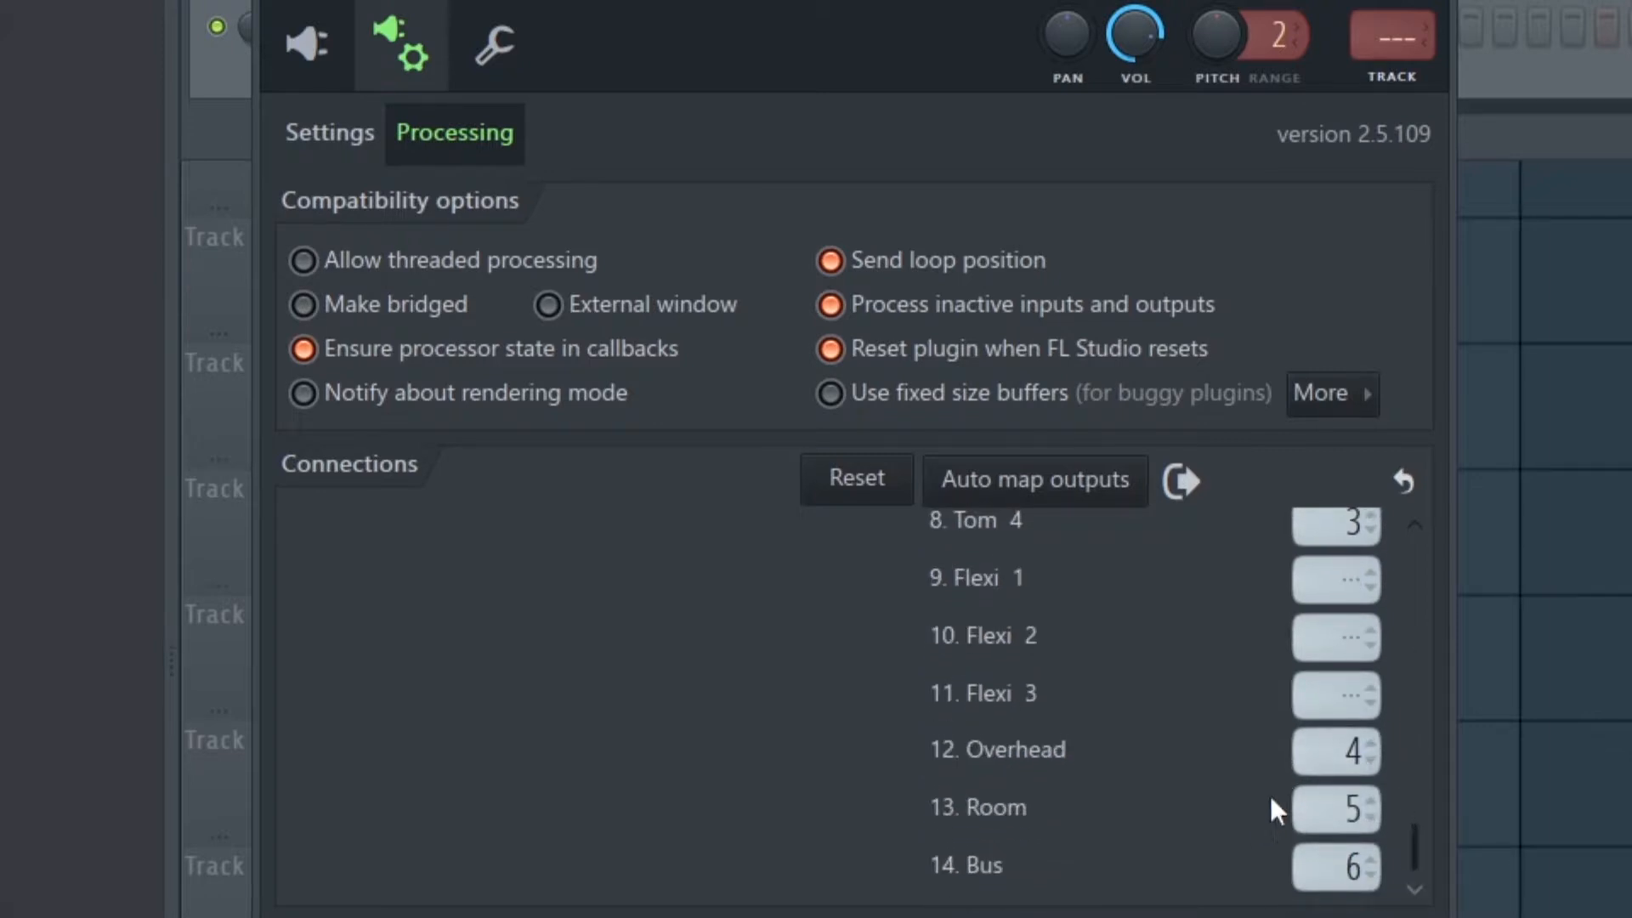
mouse_move(1322, 914)
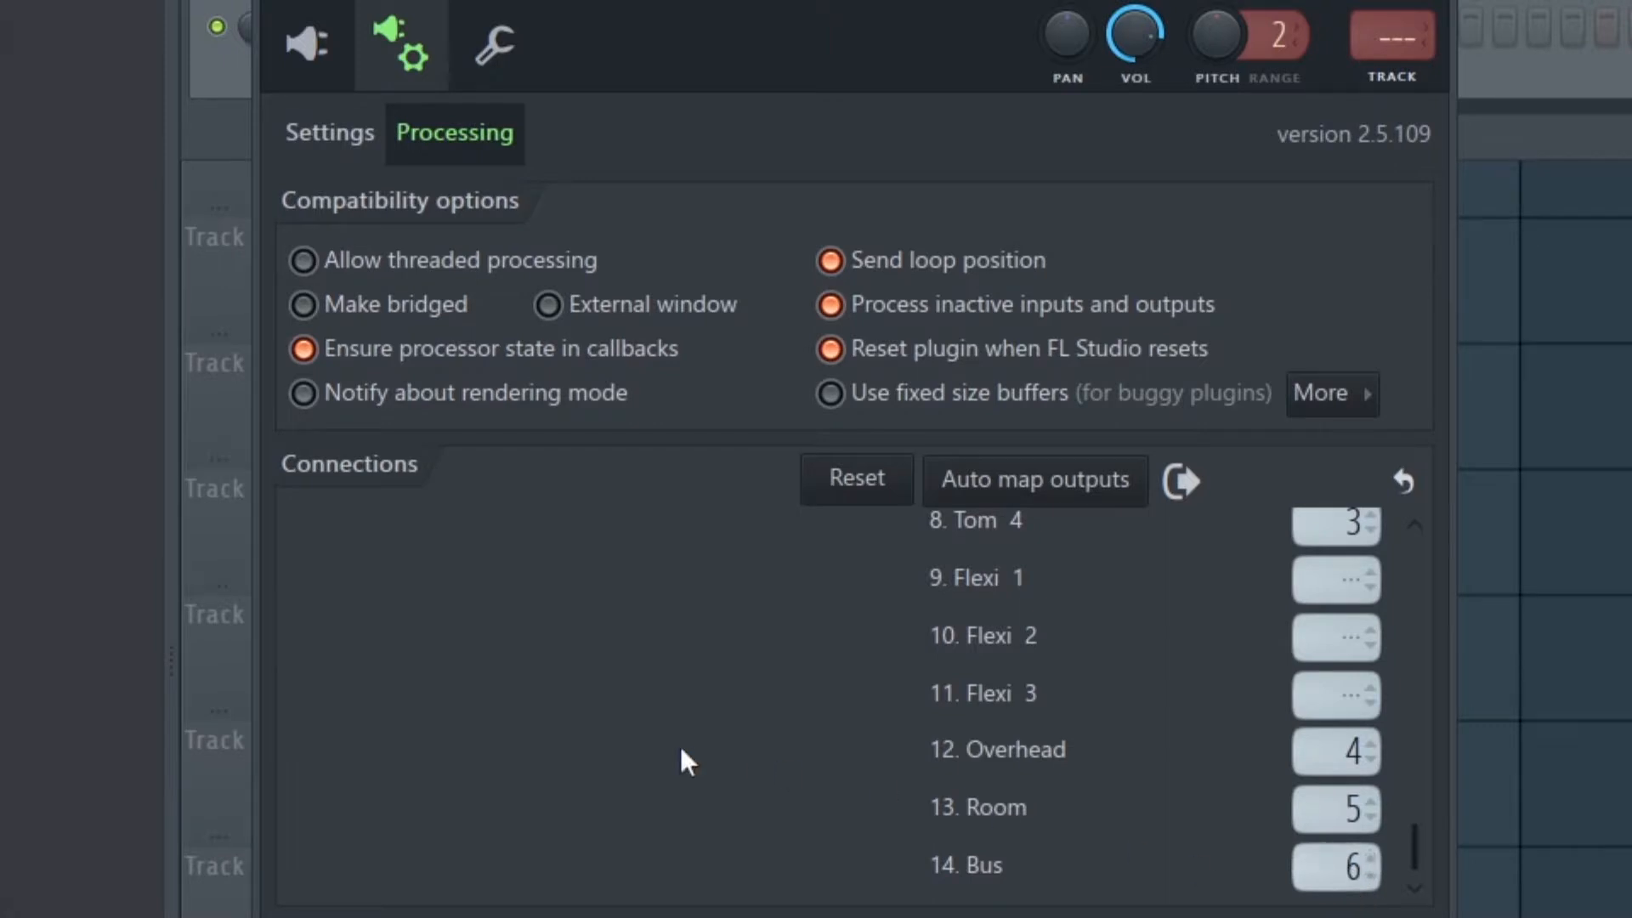
mouse_move(655, 760)
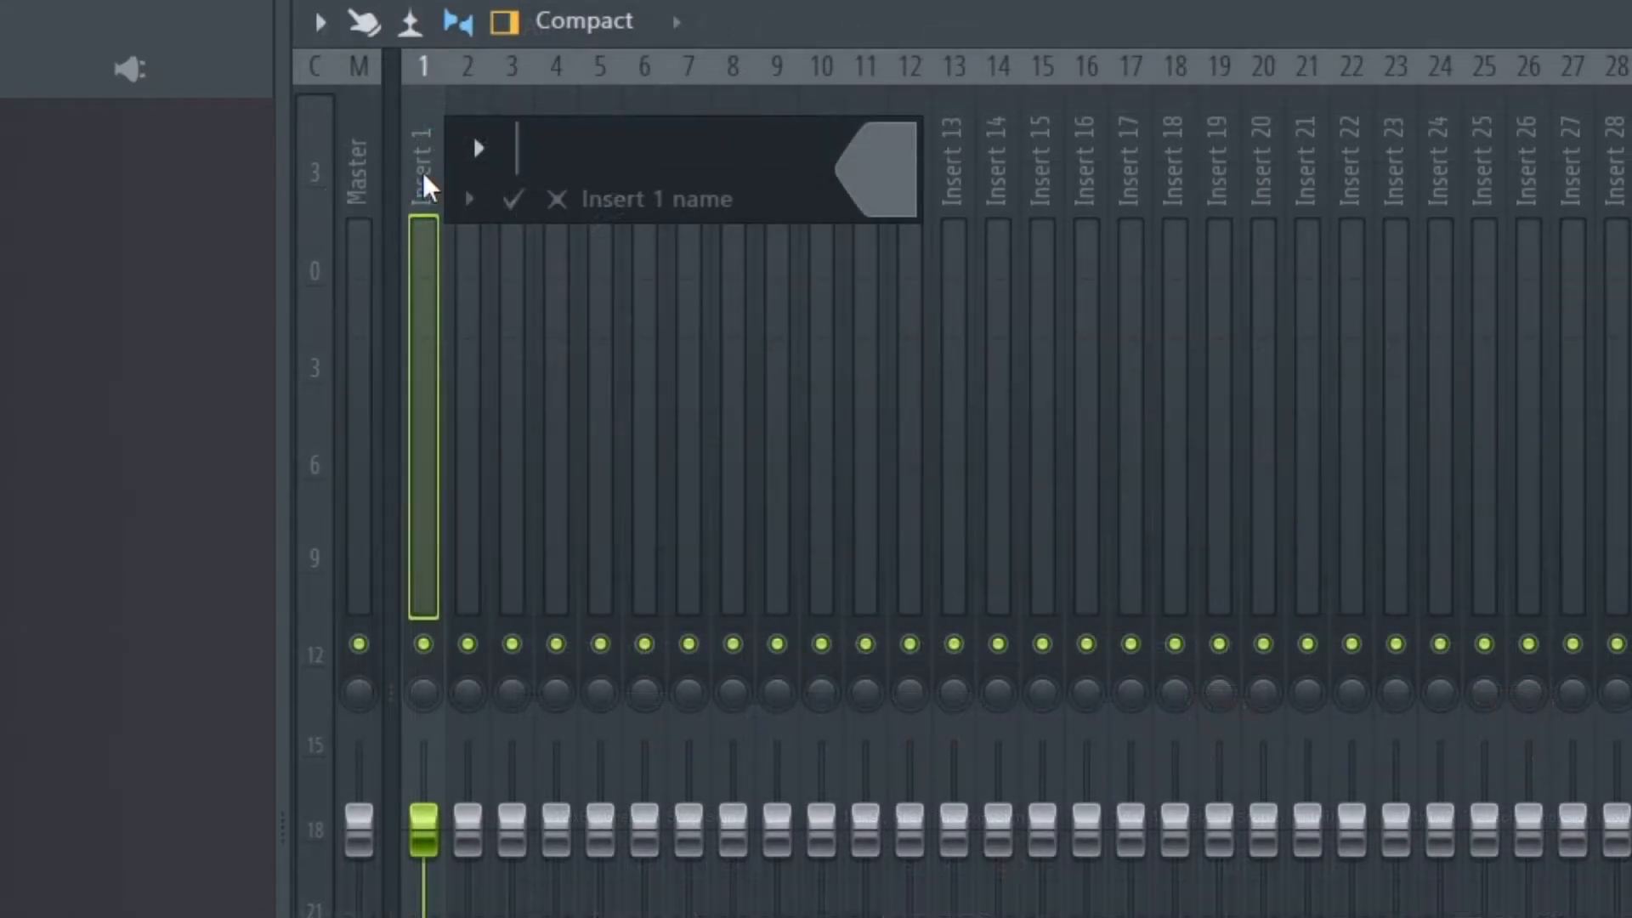
- Name mixer inserts 1–3 Kick, Snare and Hats, then begin renaming insert 4
text(Kick)
text(Snare)
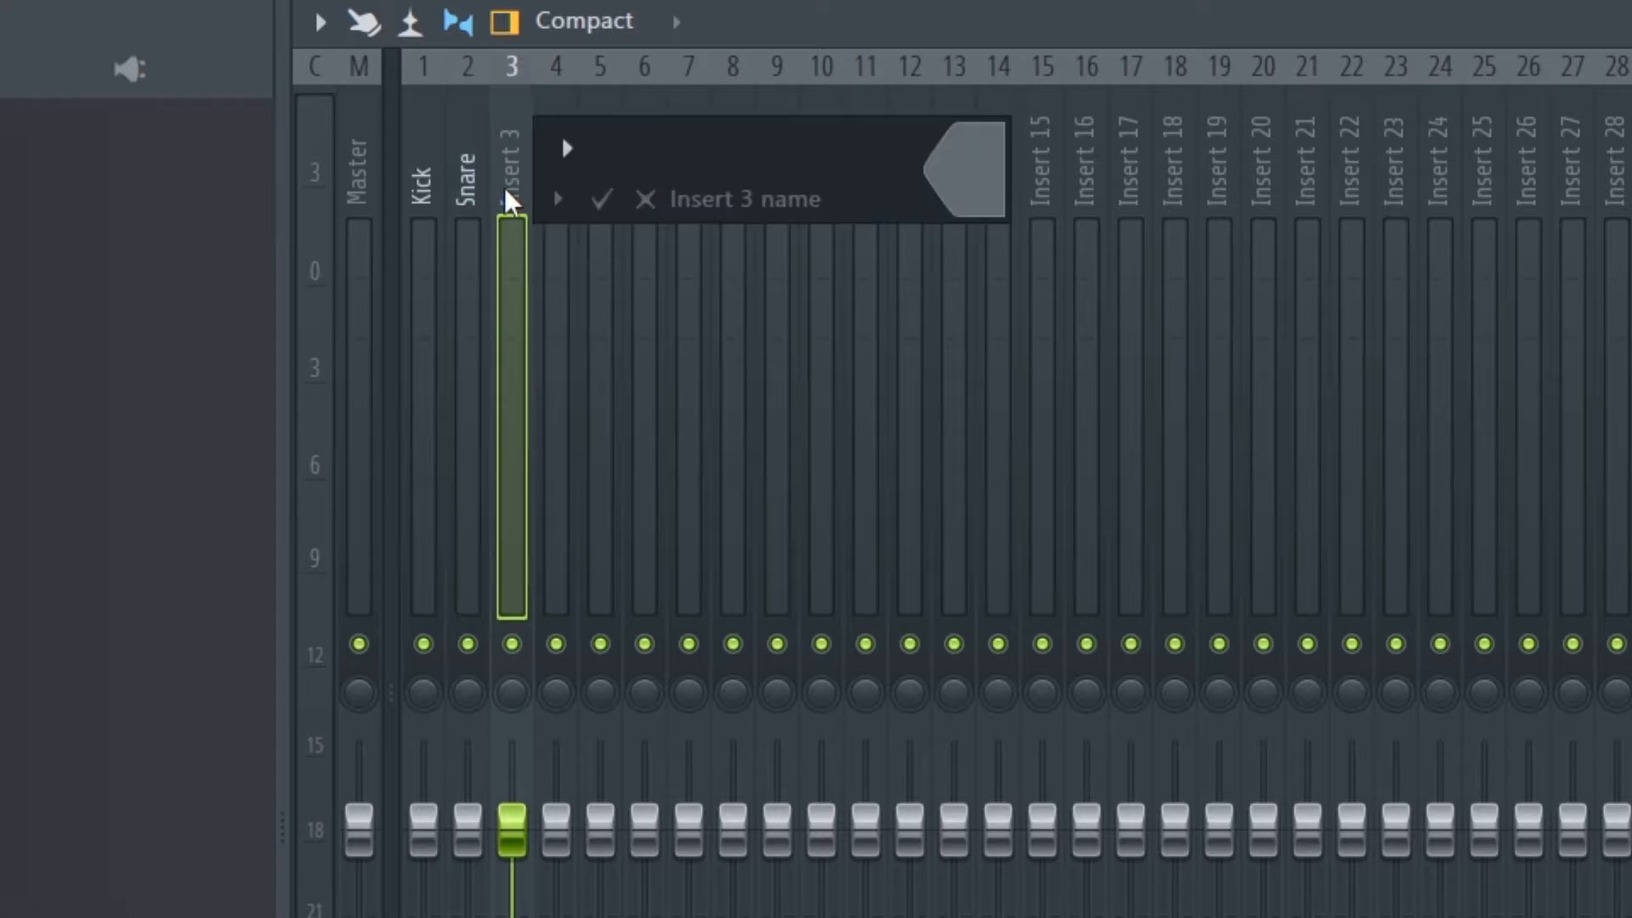
click(601, 199)
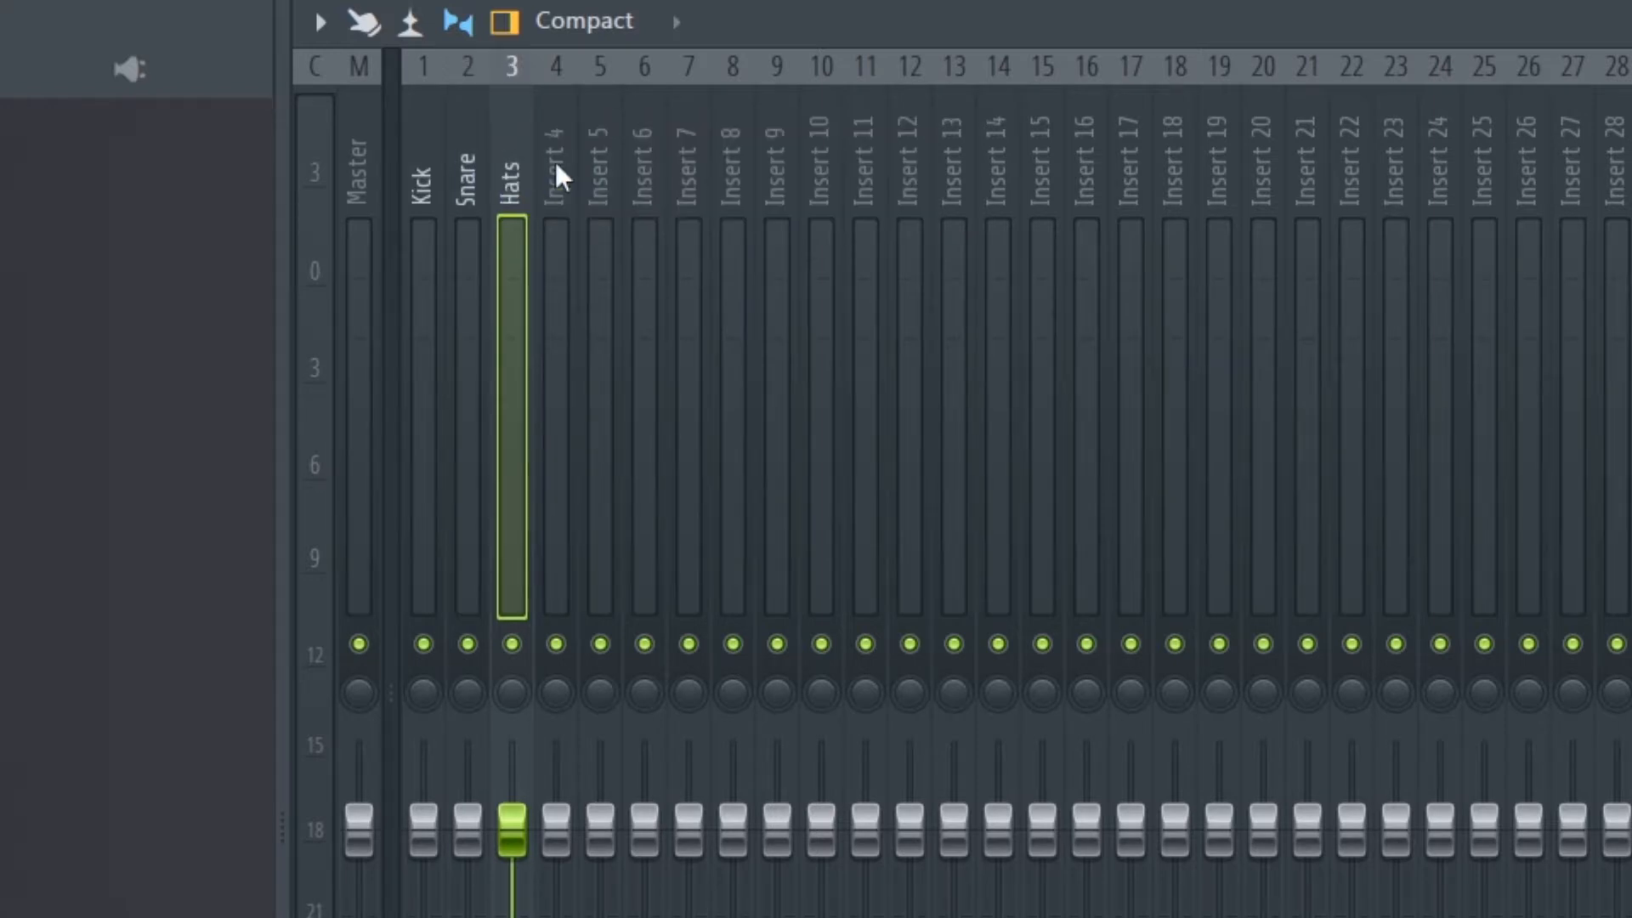
double_click(555, 167)
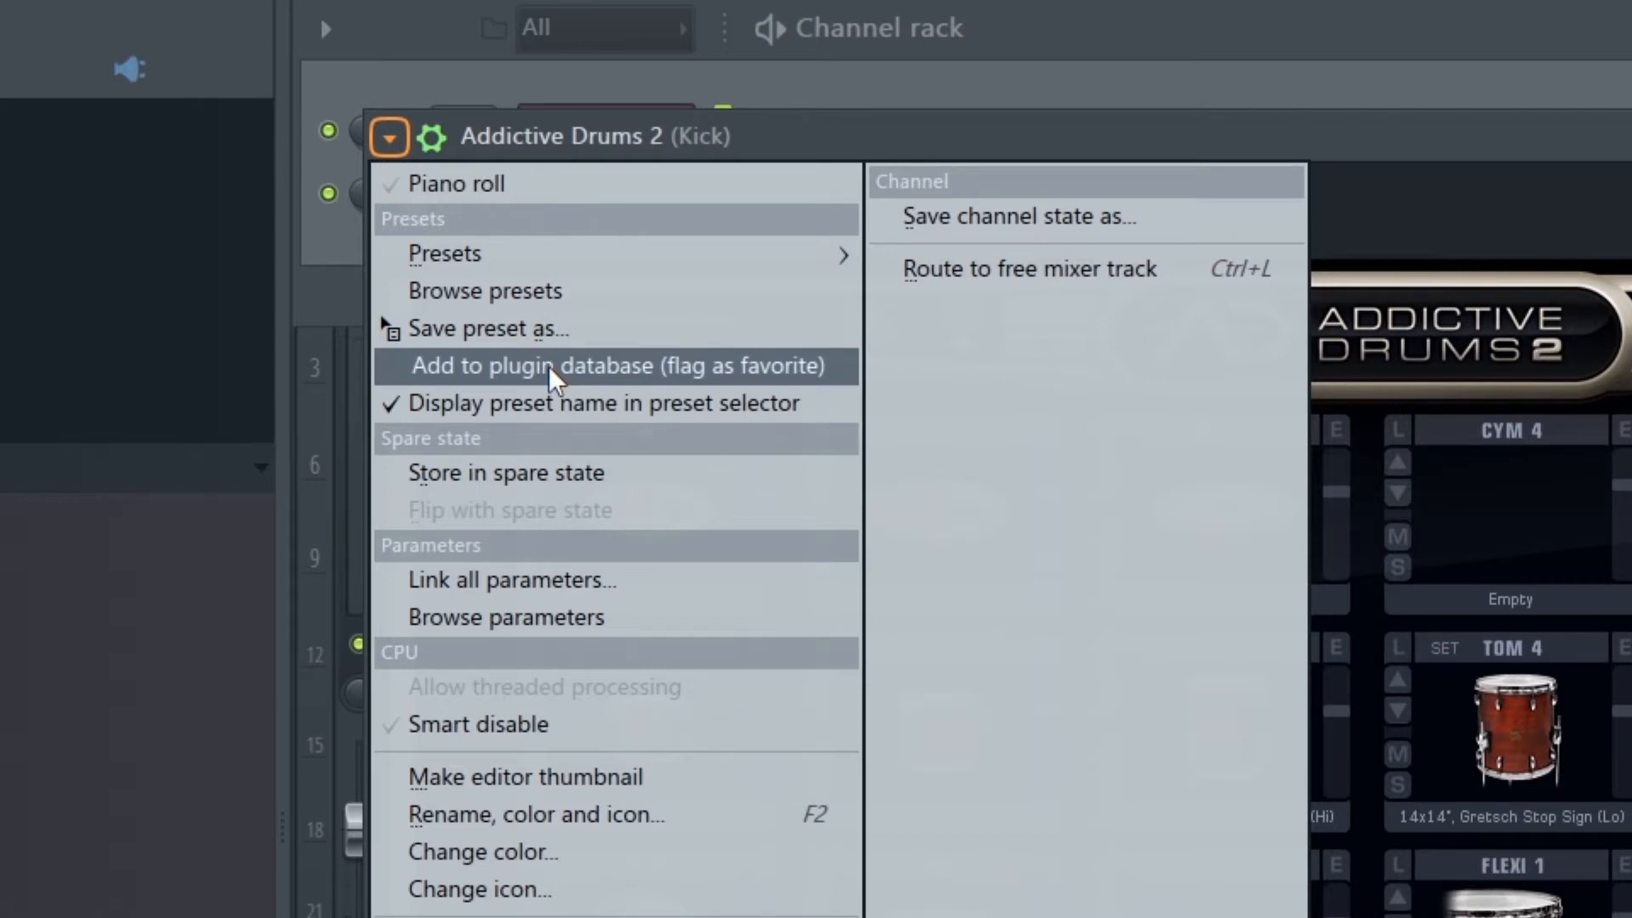
- Flag Addictive Drums 2 as a favorite in the VST plugin database and confirm
click(618, 365)
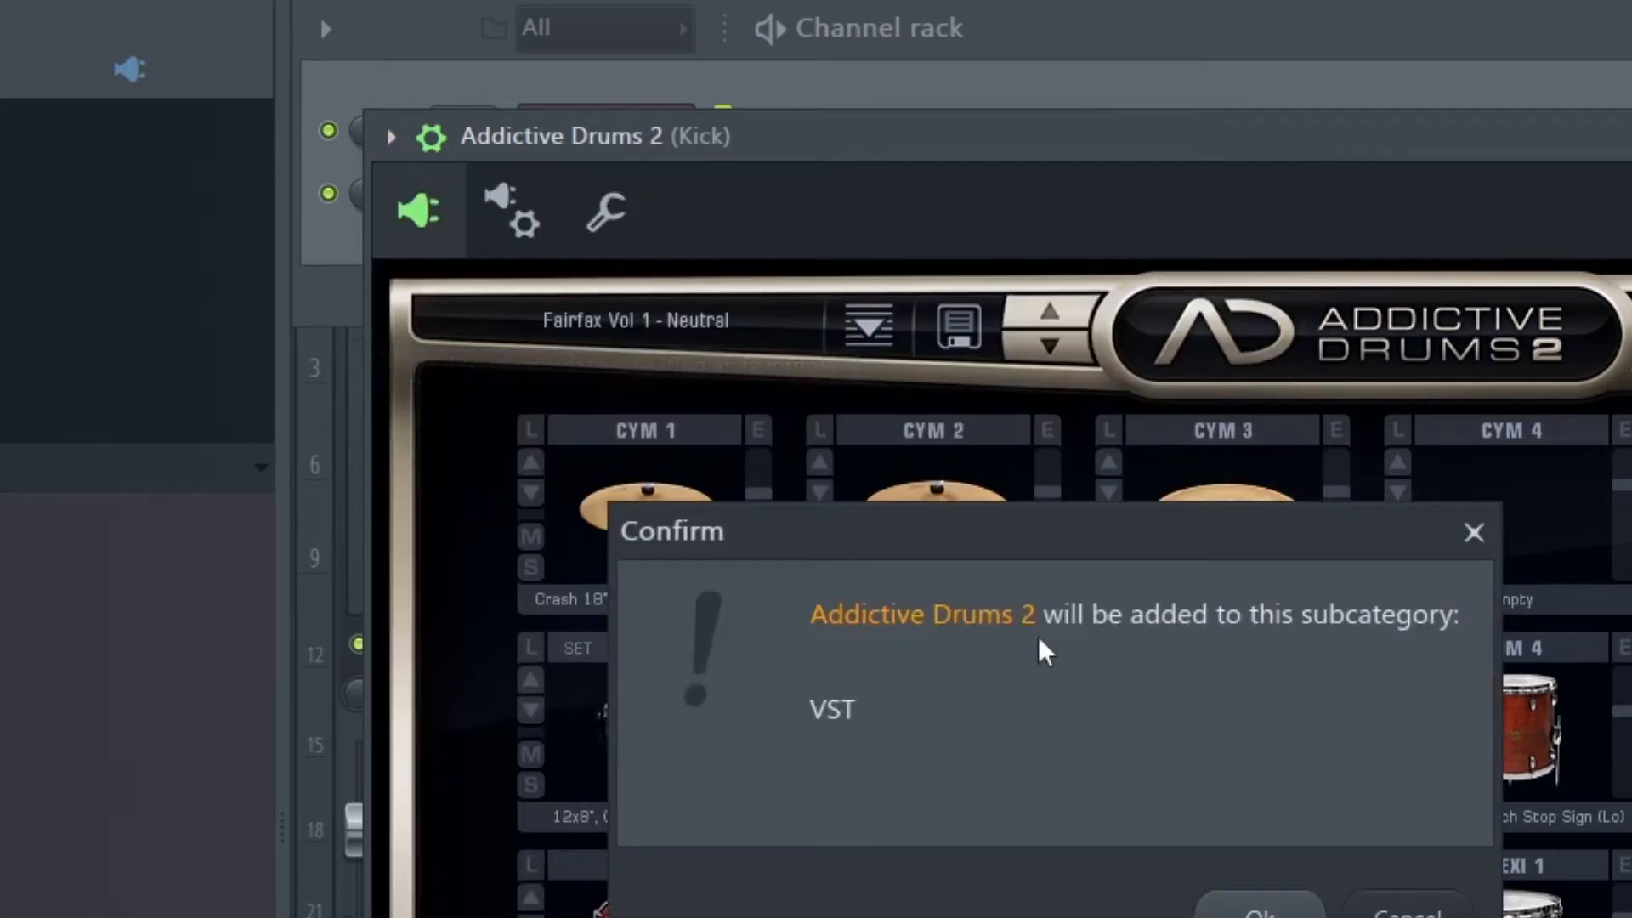
click(1258, 911)
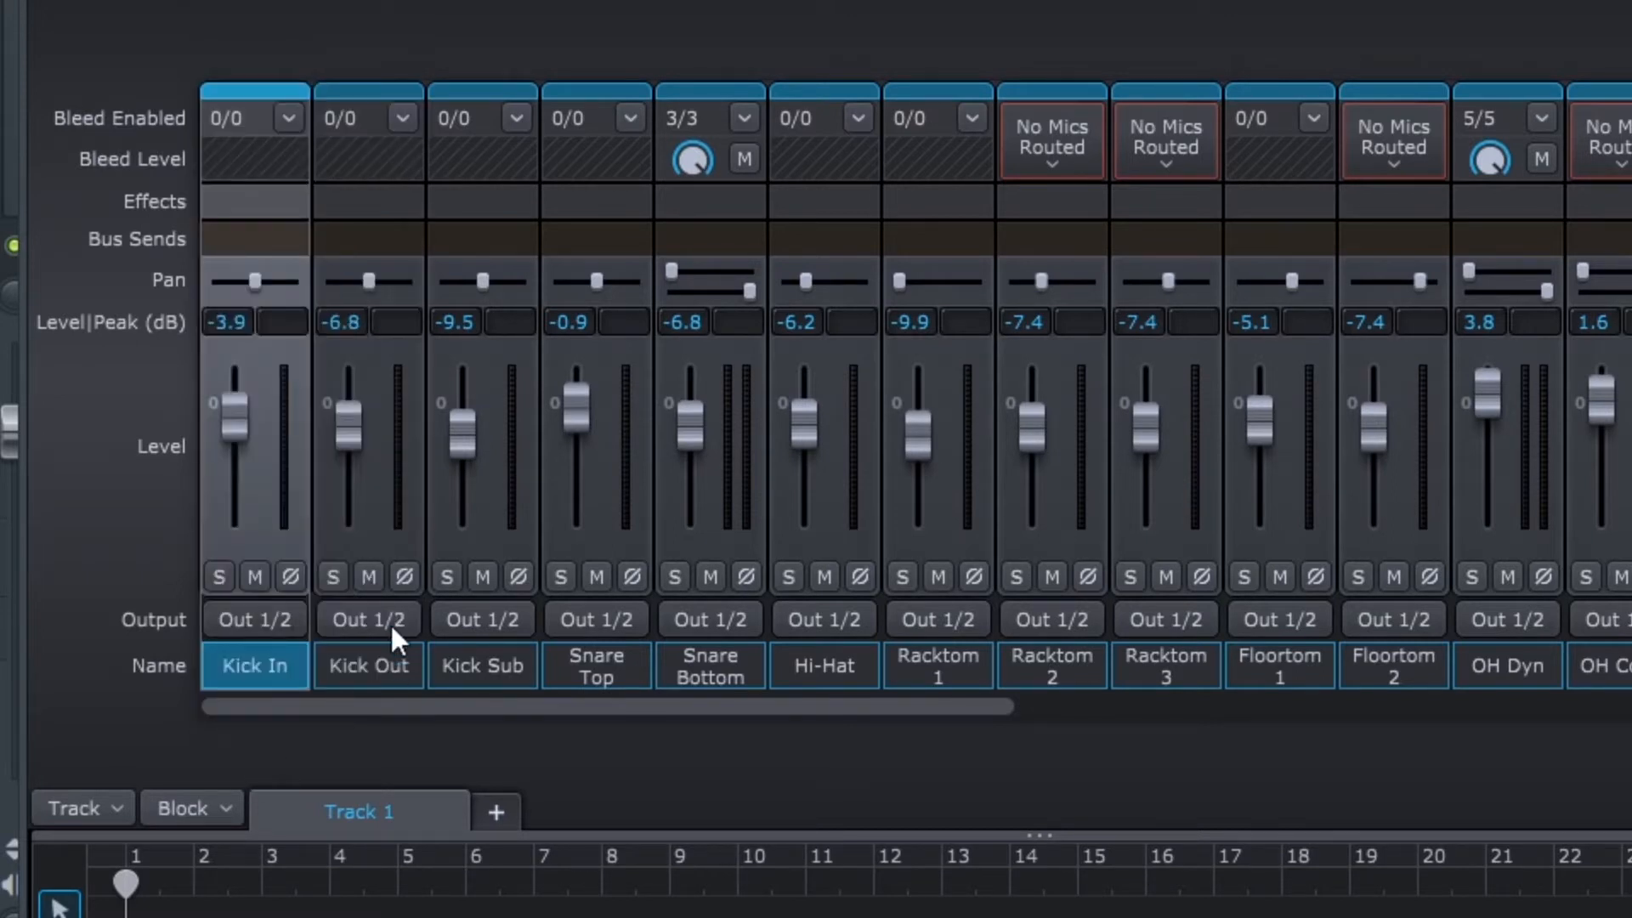
mouse_move(612, 666)
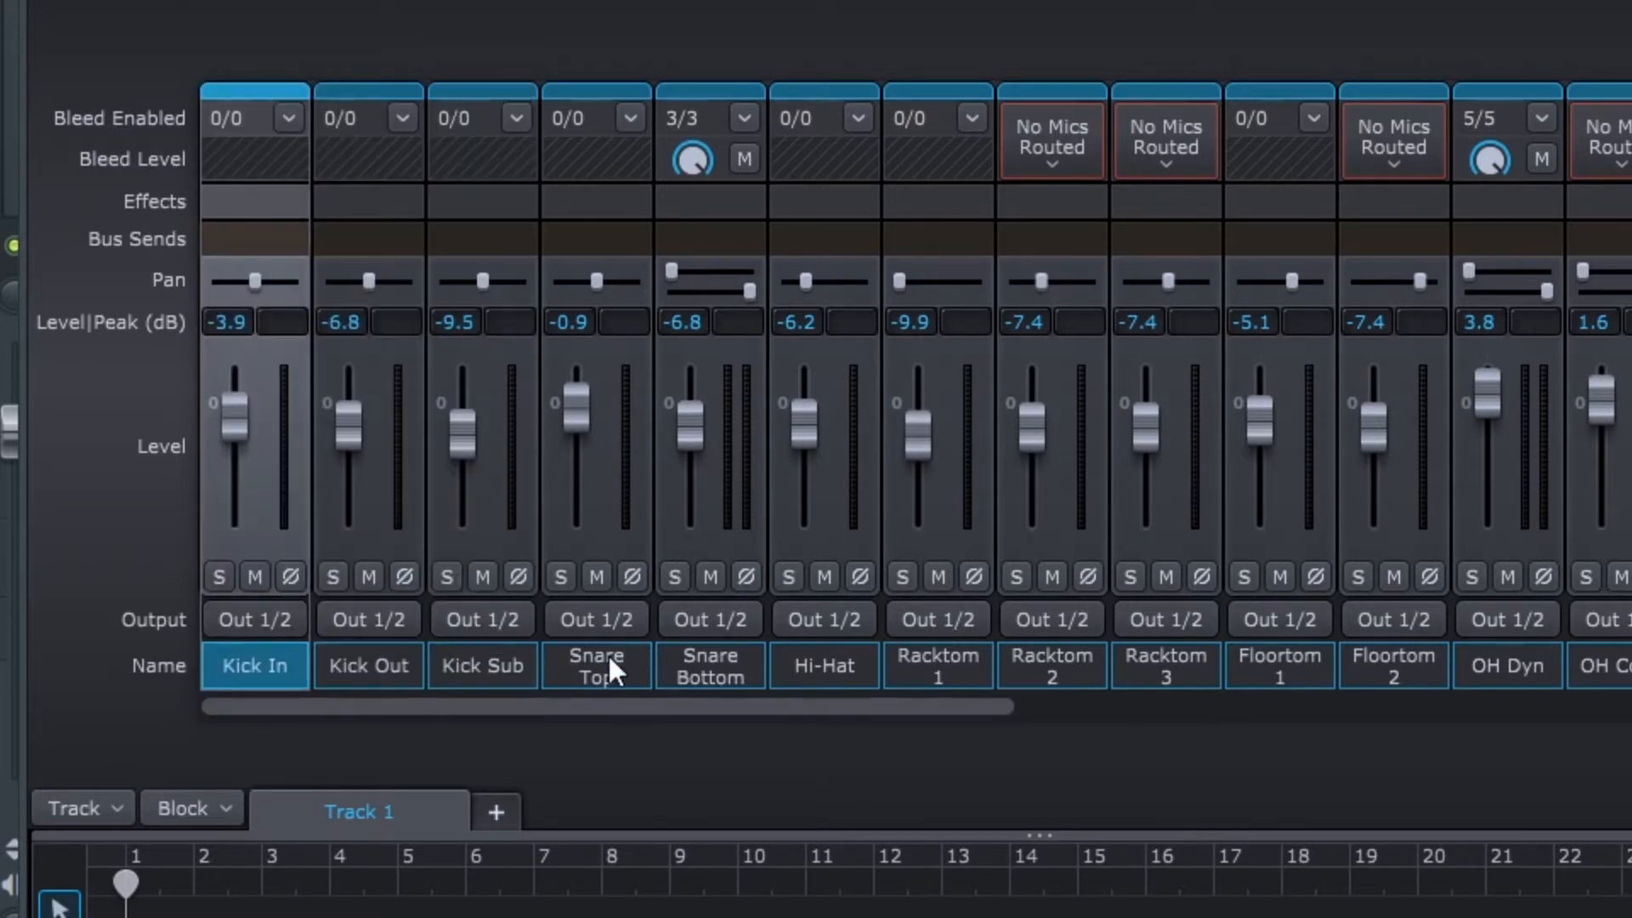
- Route Superior Drummer 3's Snare Top mic to Out 3/4
click(596, 620)
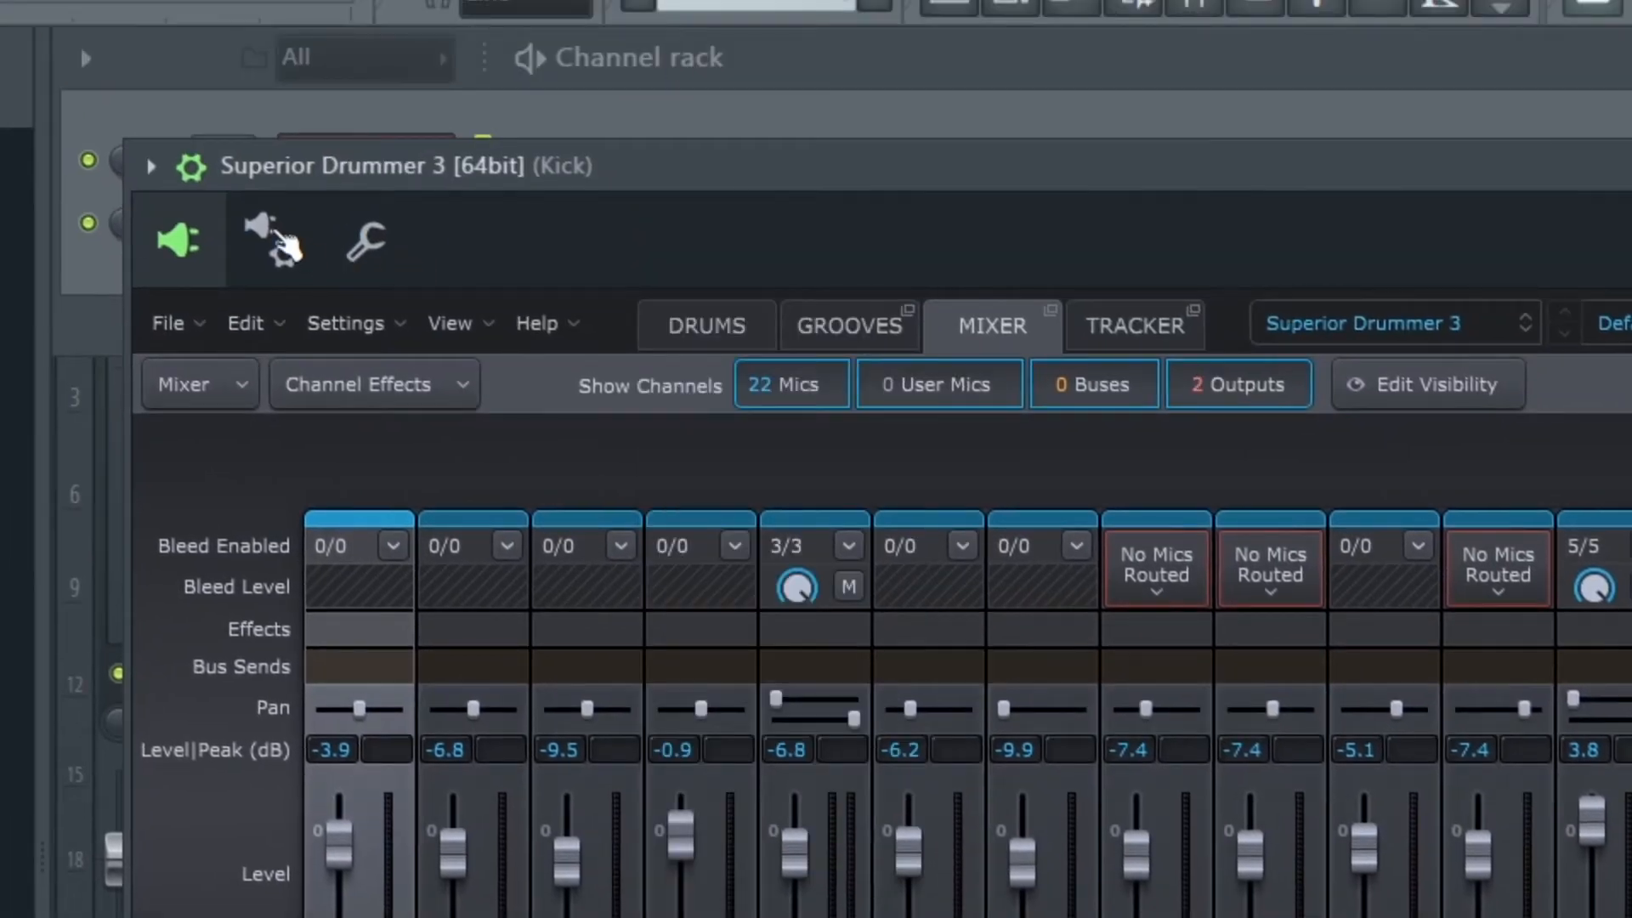
click(268, 237)
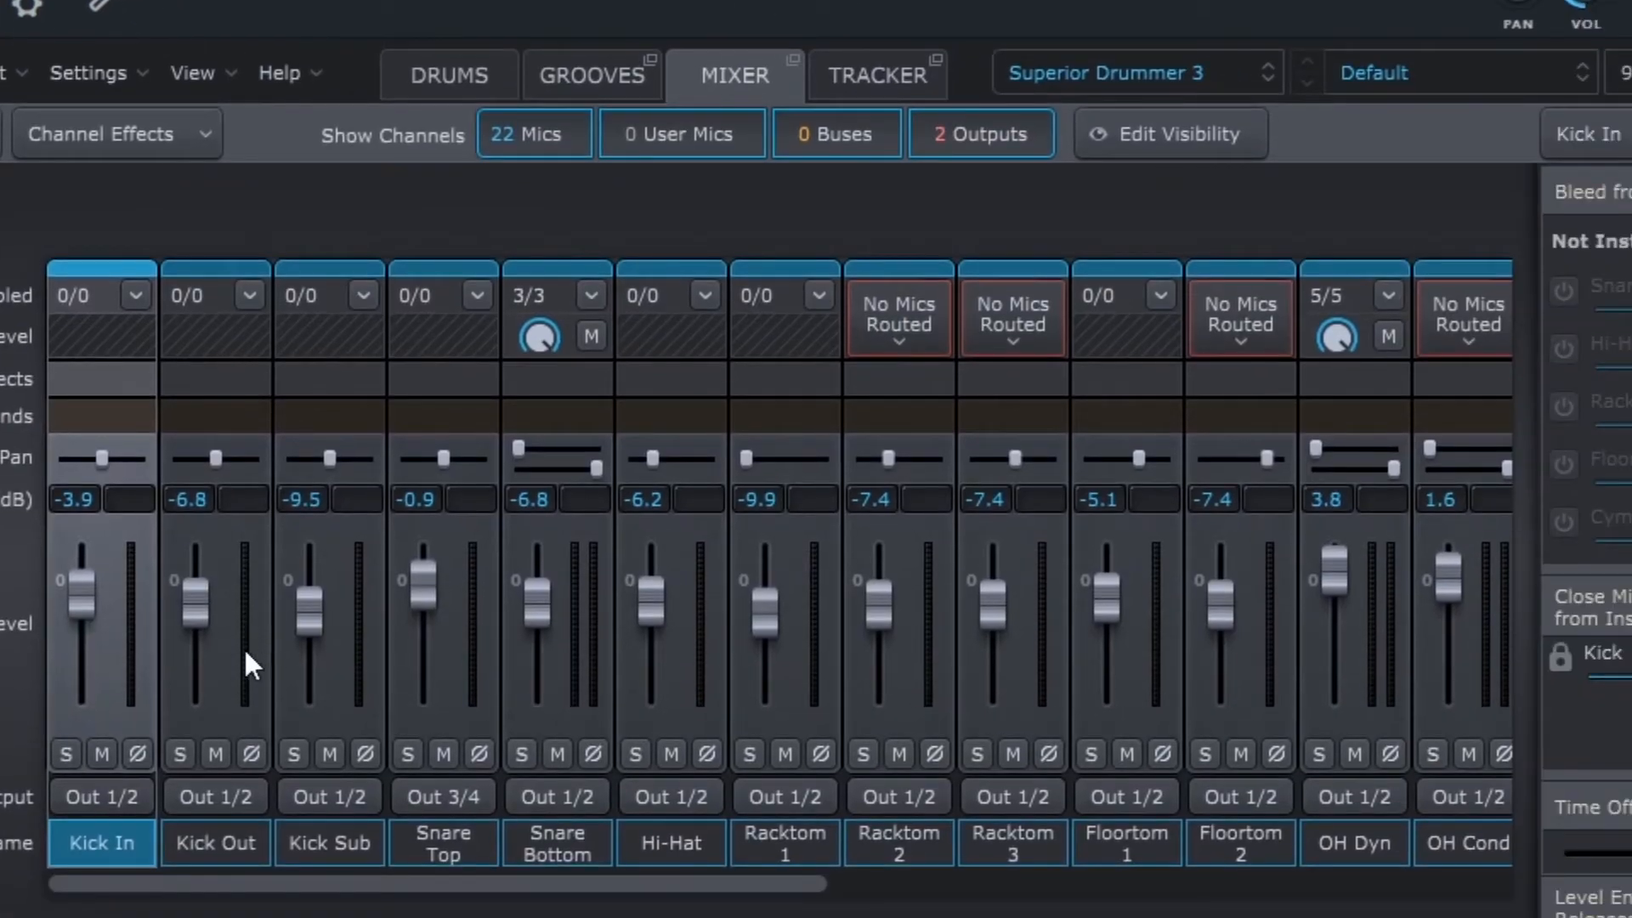
mouse_move(838, 636)
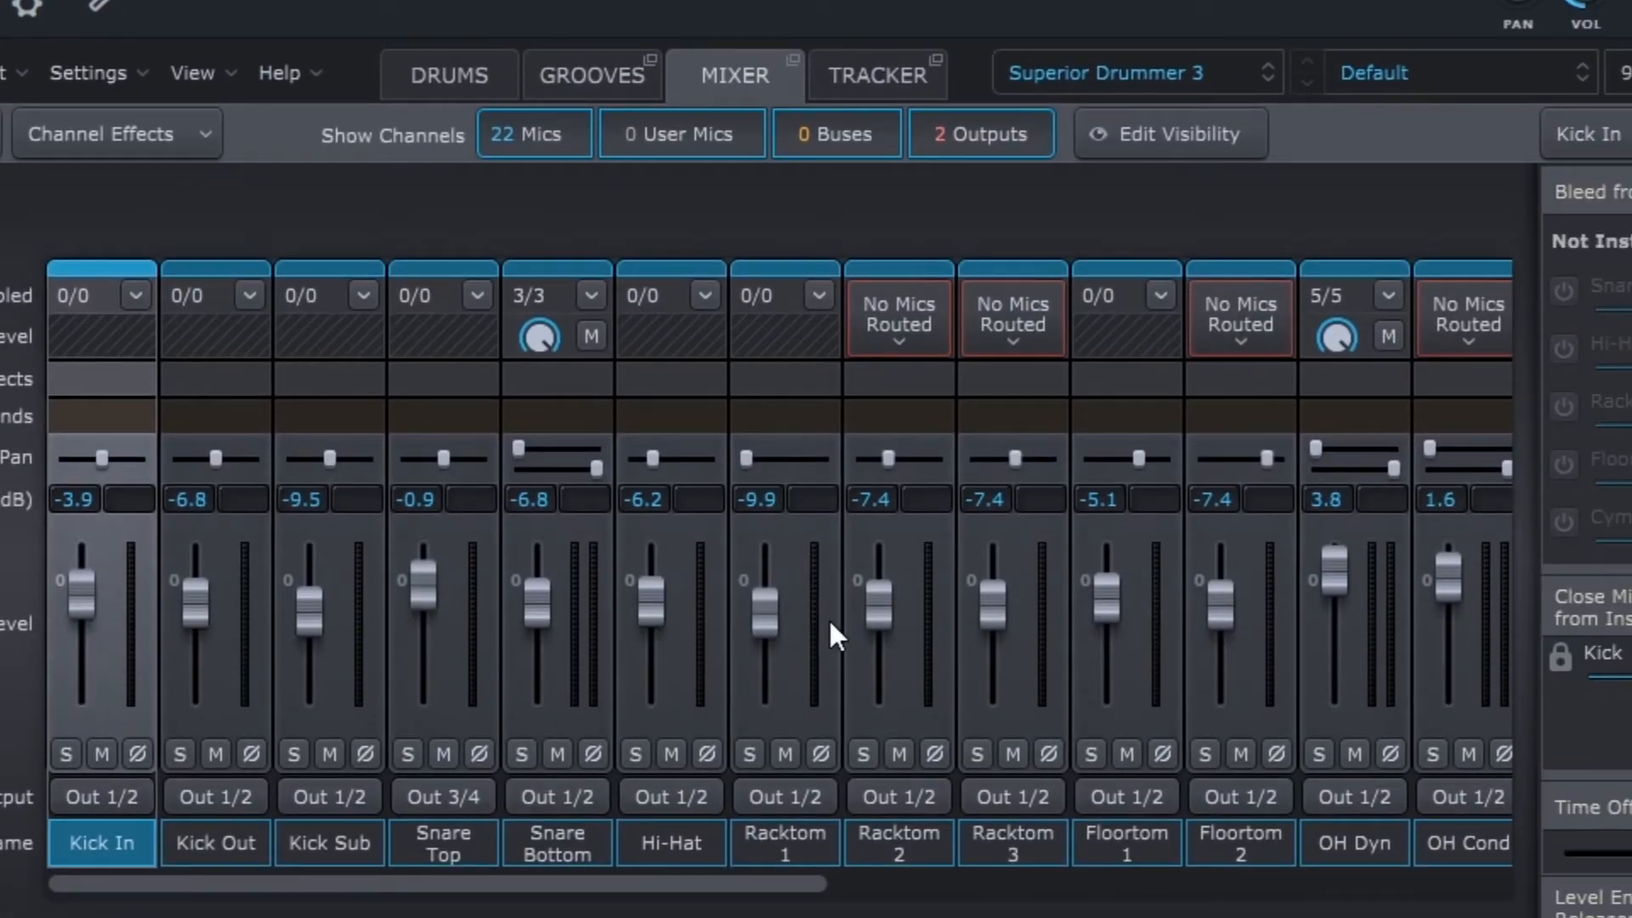
mouse_move(562, 858)
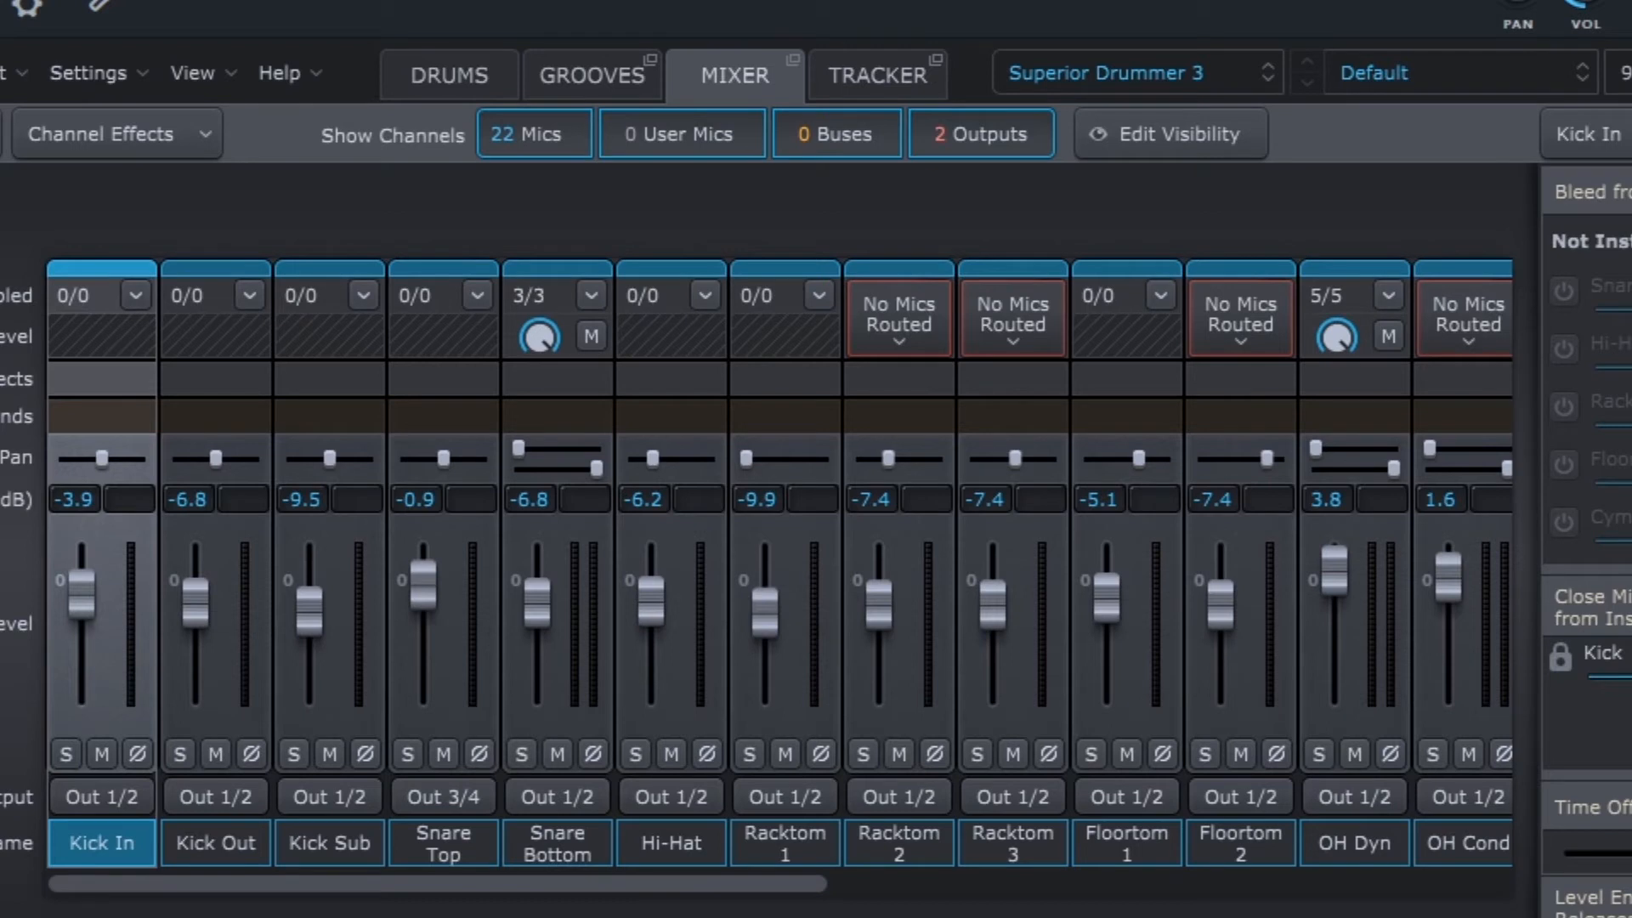
- Flag Superior Drummer 3 as a favorite in the plugin database
click(184, 45)
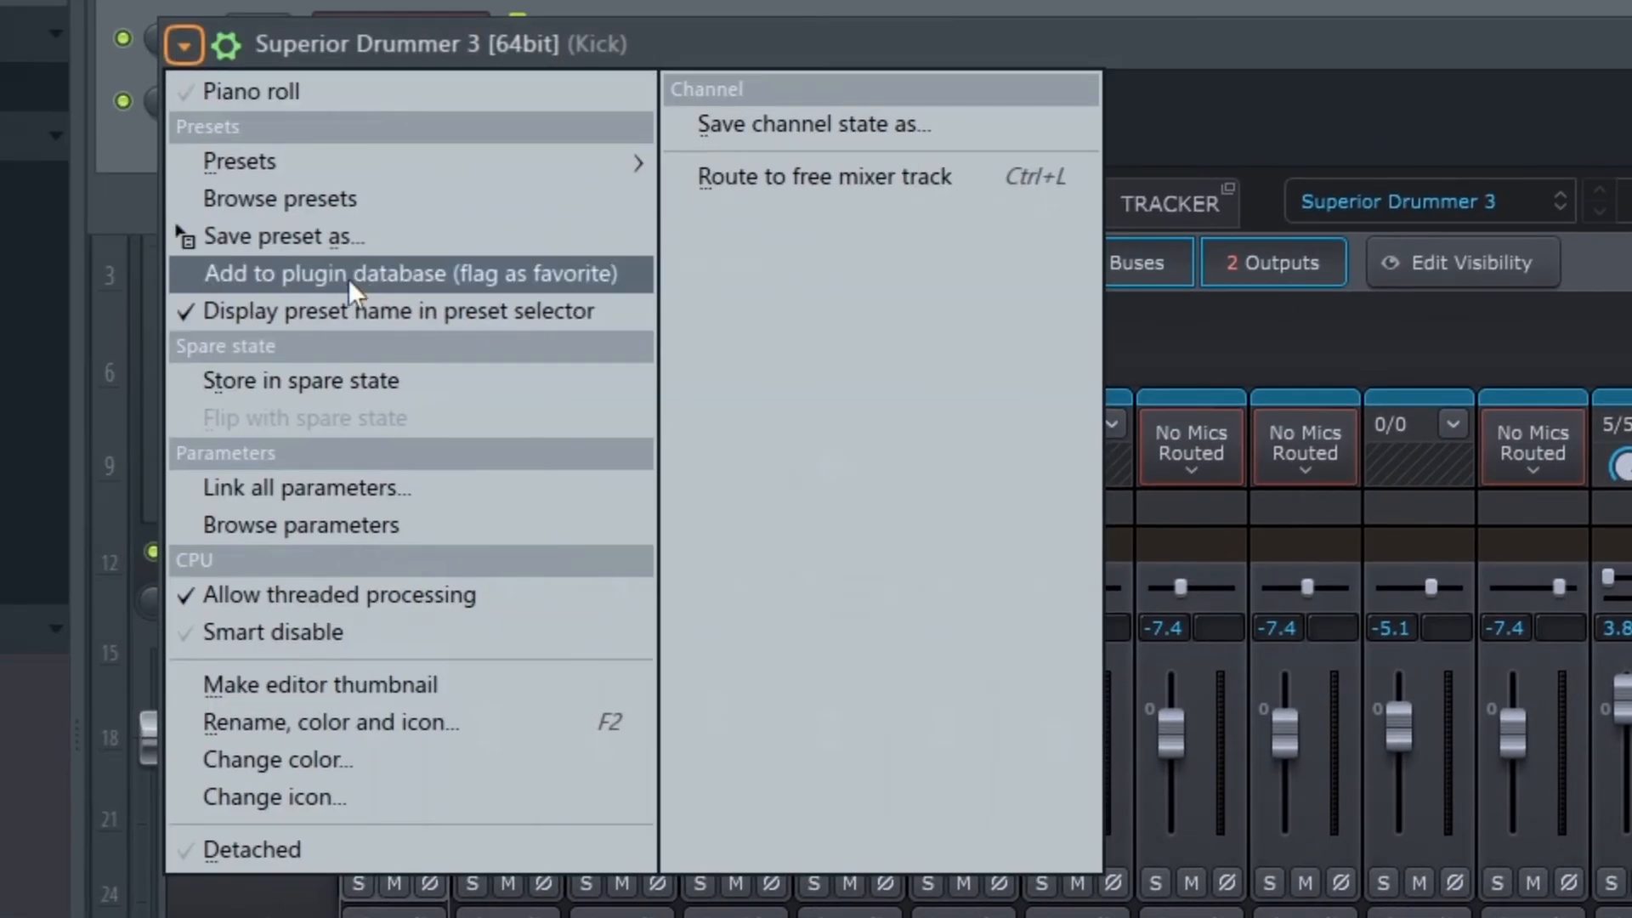
click(185, 45)
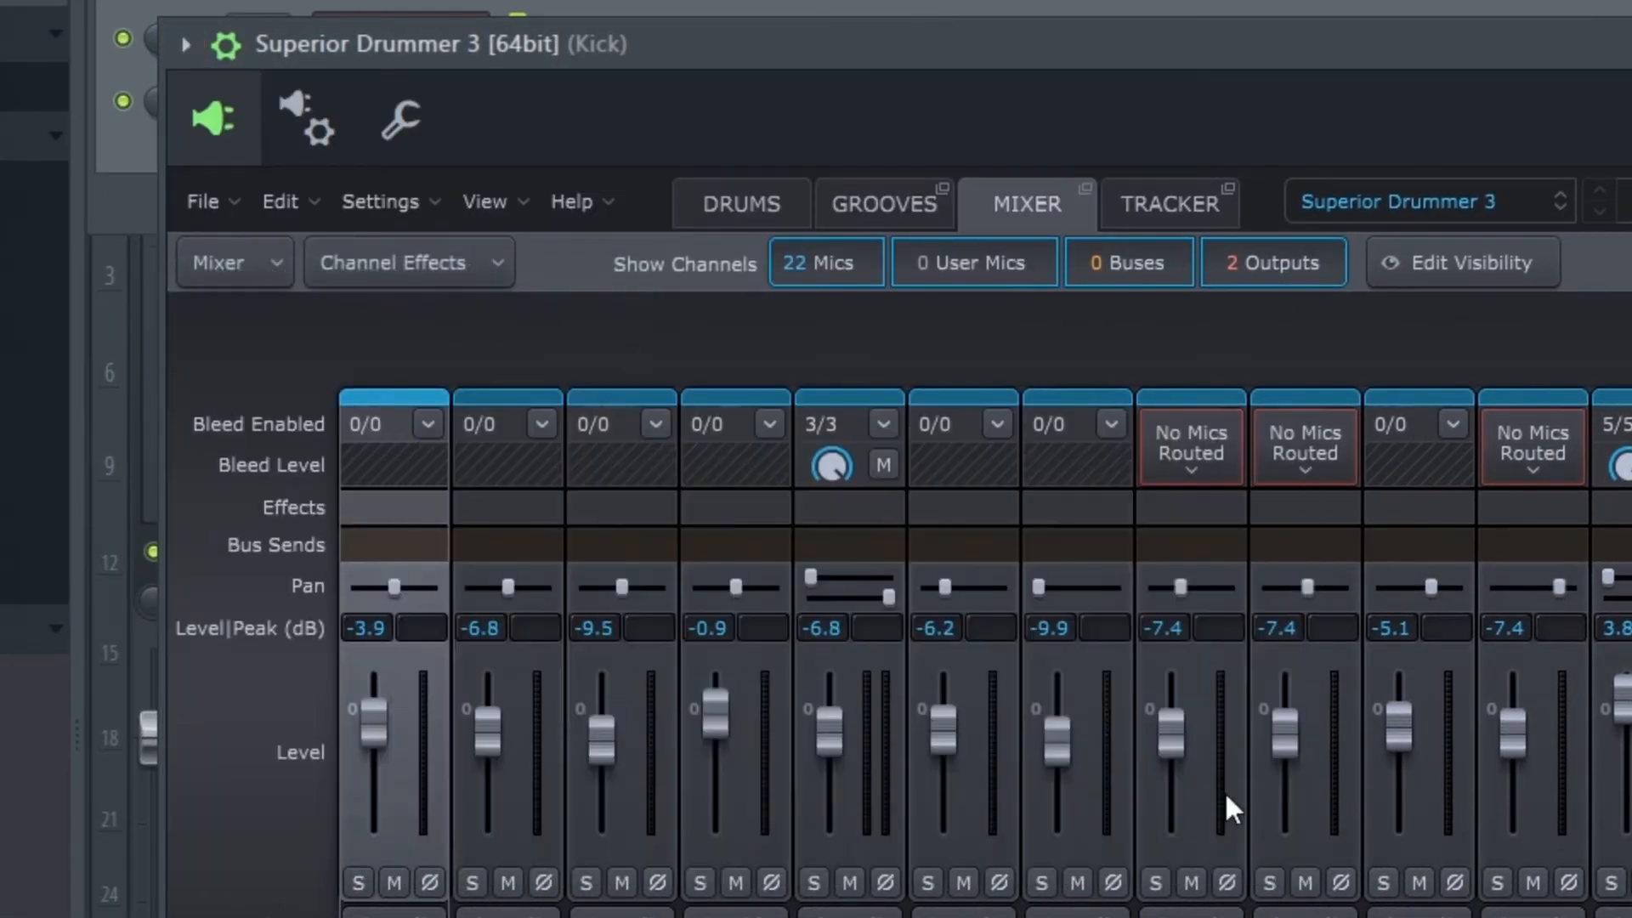